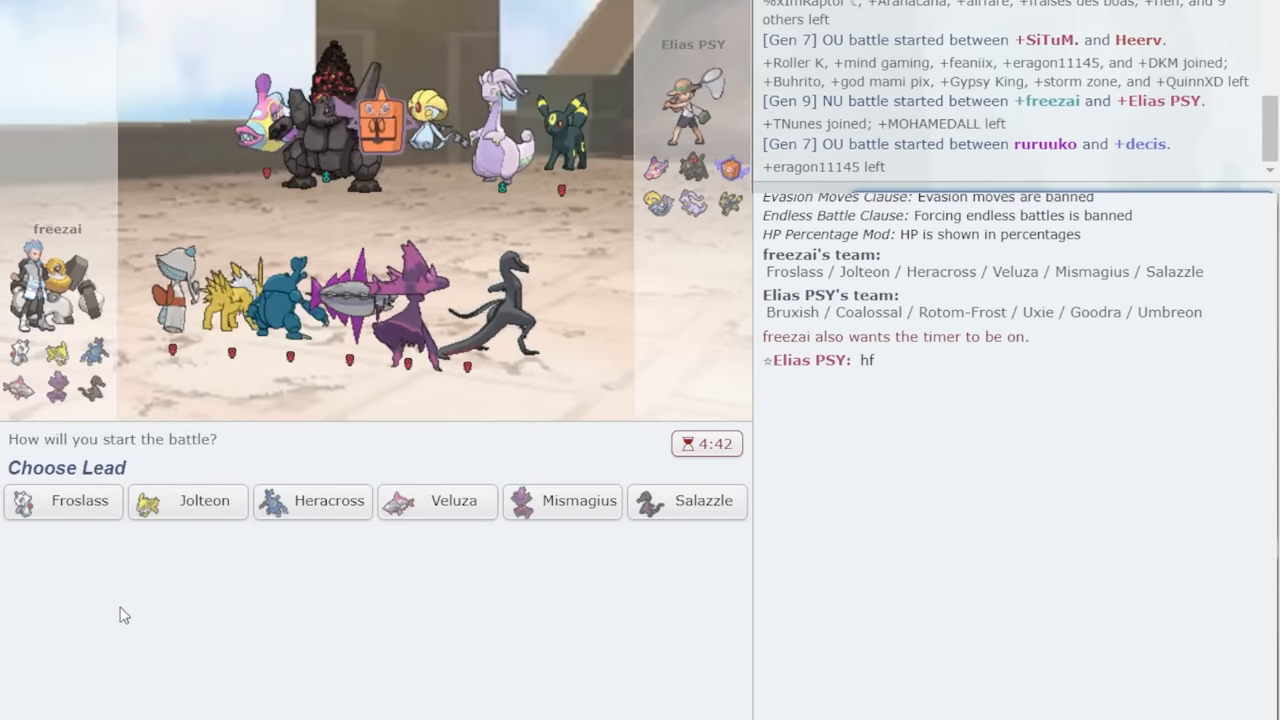
mouse_move(418, 532)
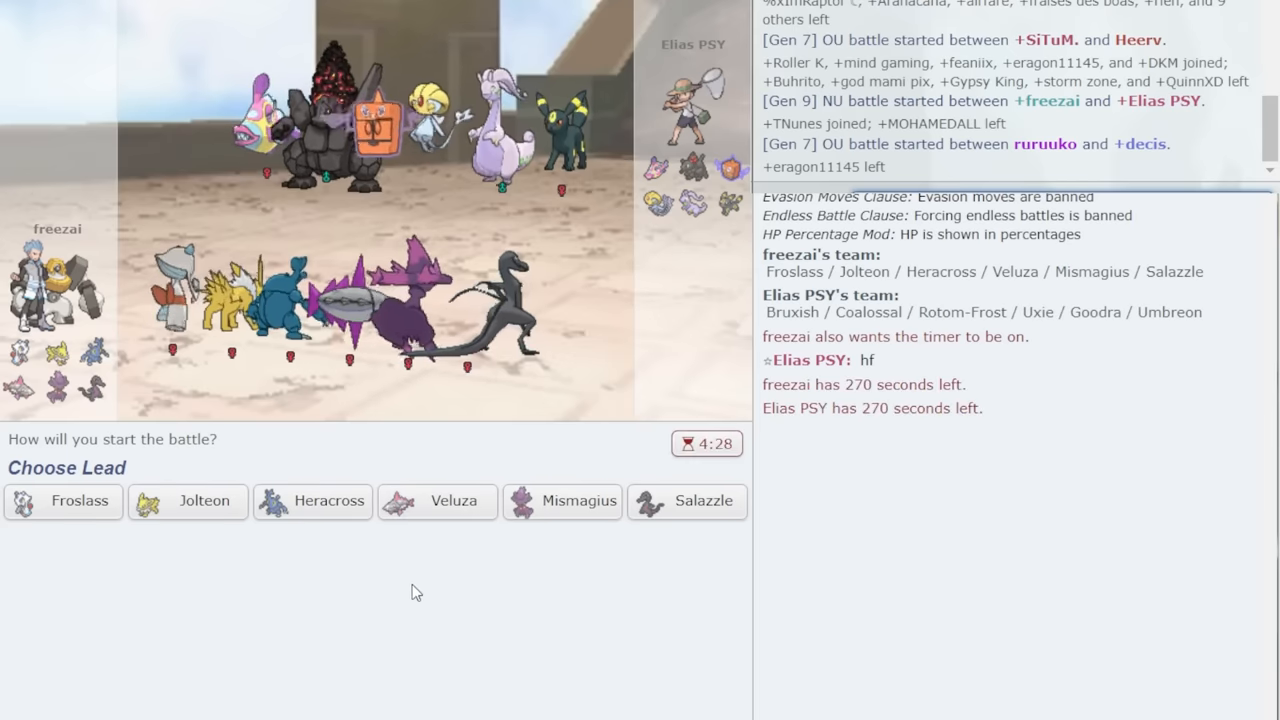
mouse_move(723, 201)
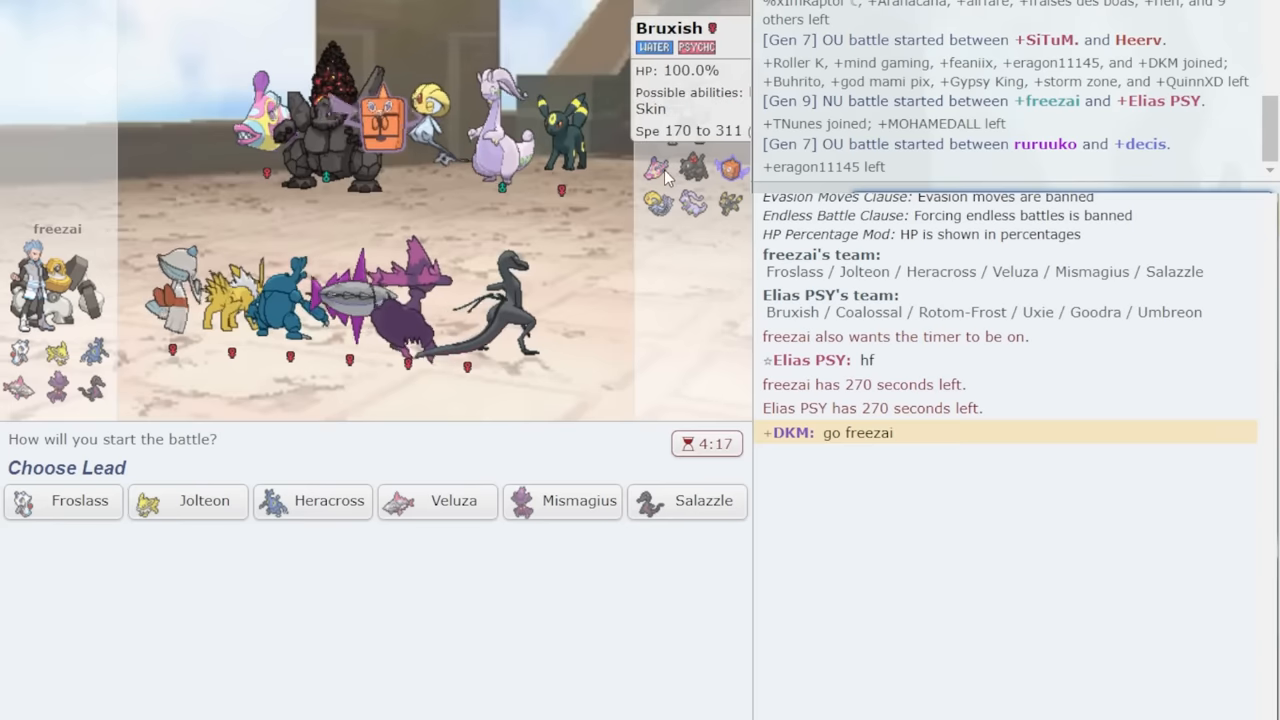
mouse_move(725, 170)
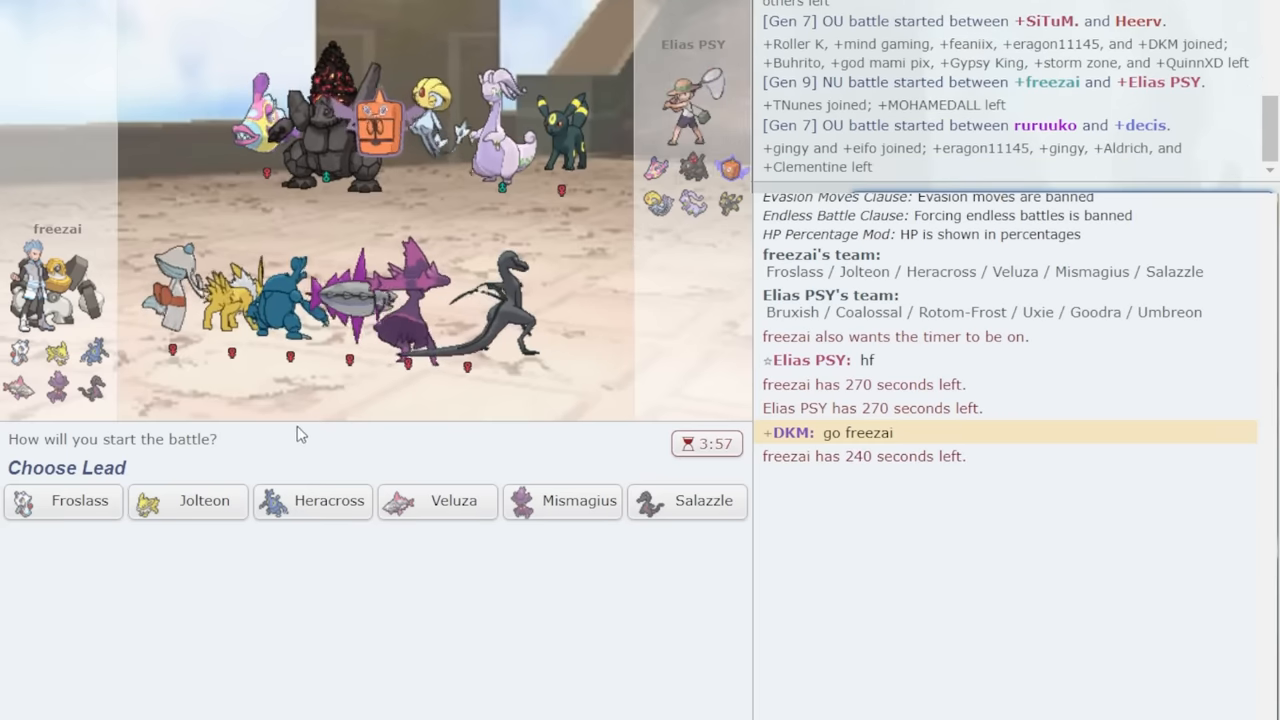
mouse_move(248, 628)
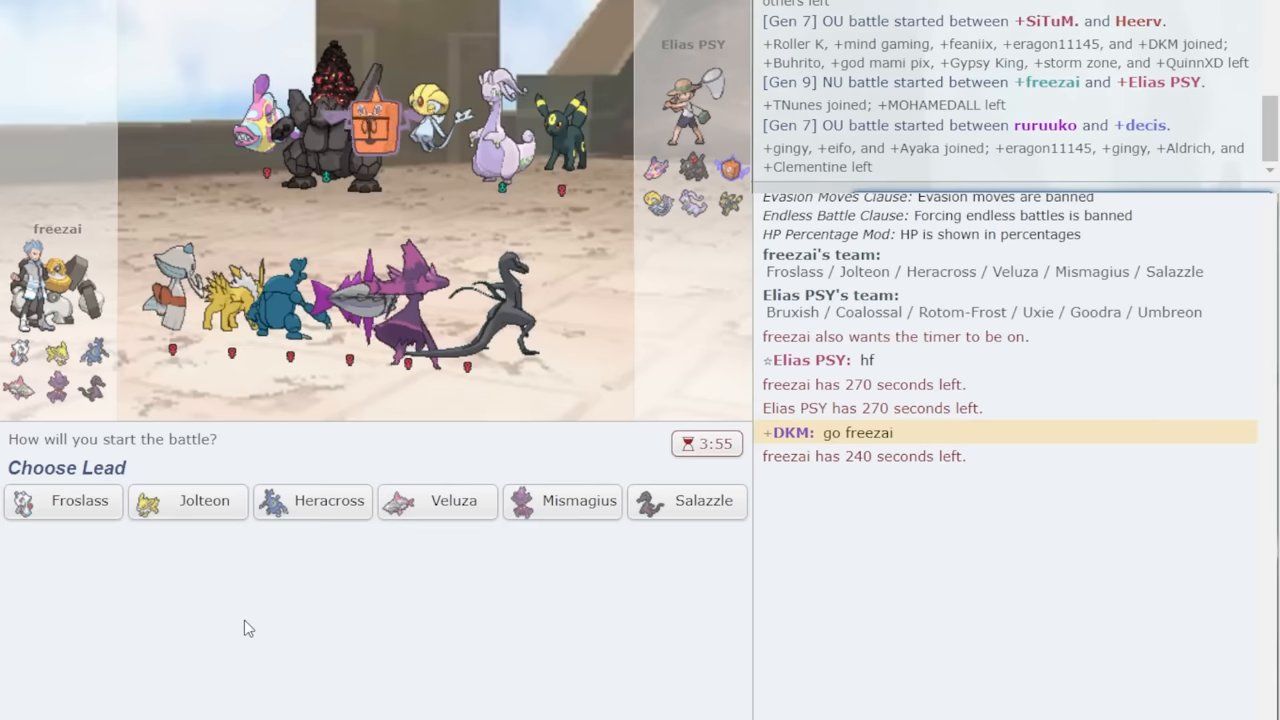
mouse_move(92, 543)
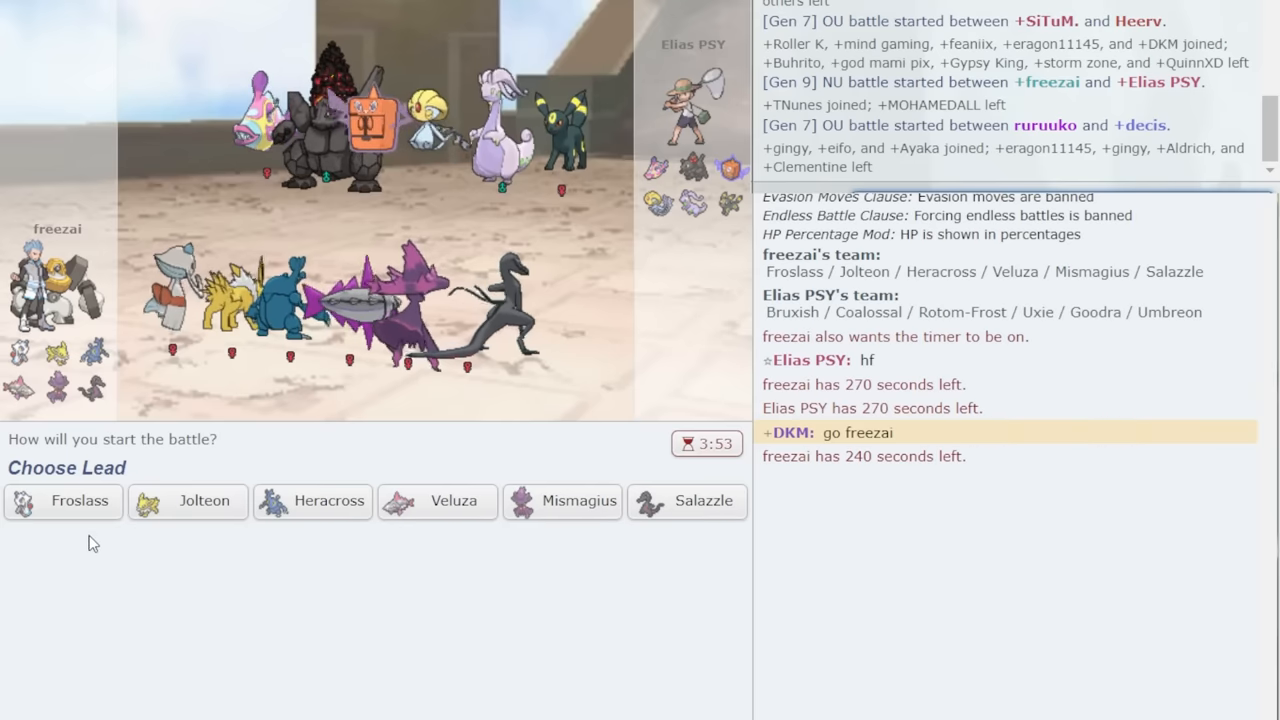
mouse_move(326, 613)
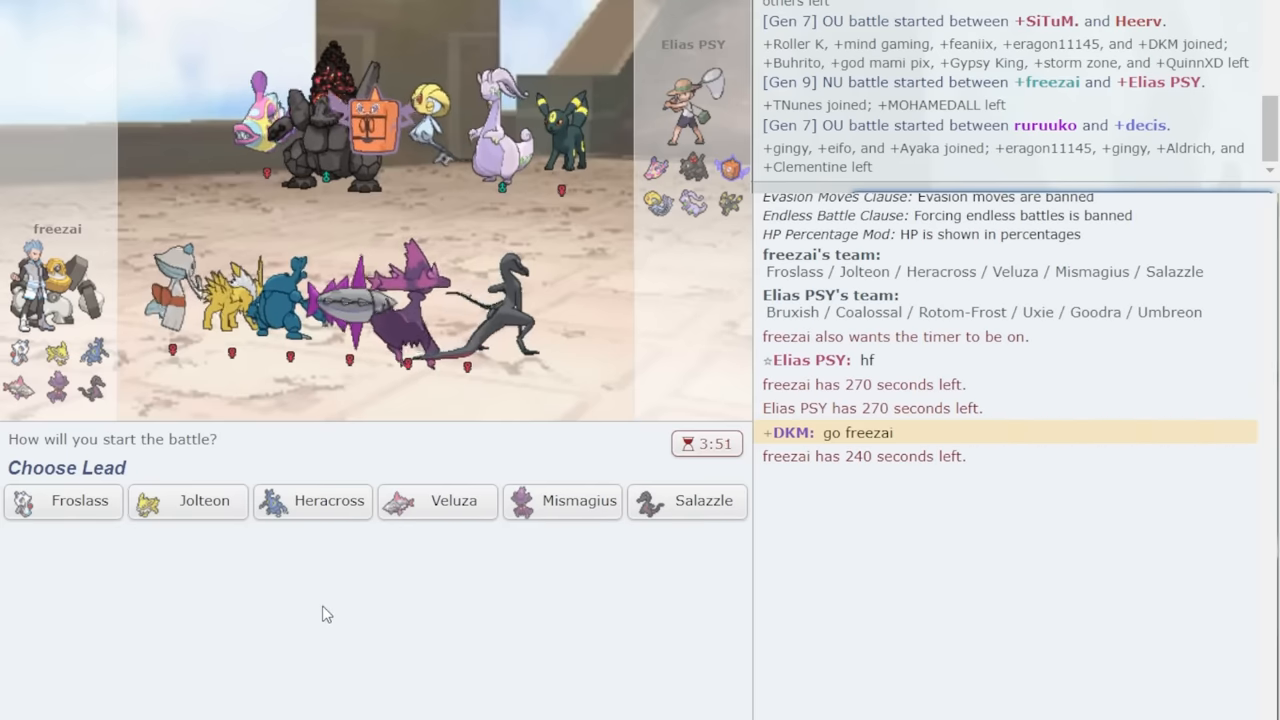
mouse_move(312, 501)
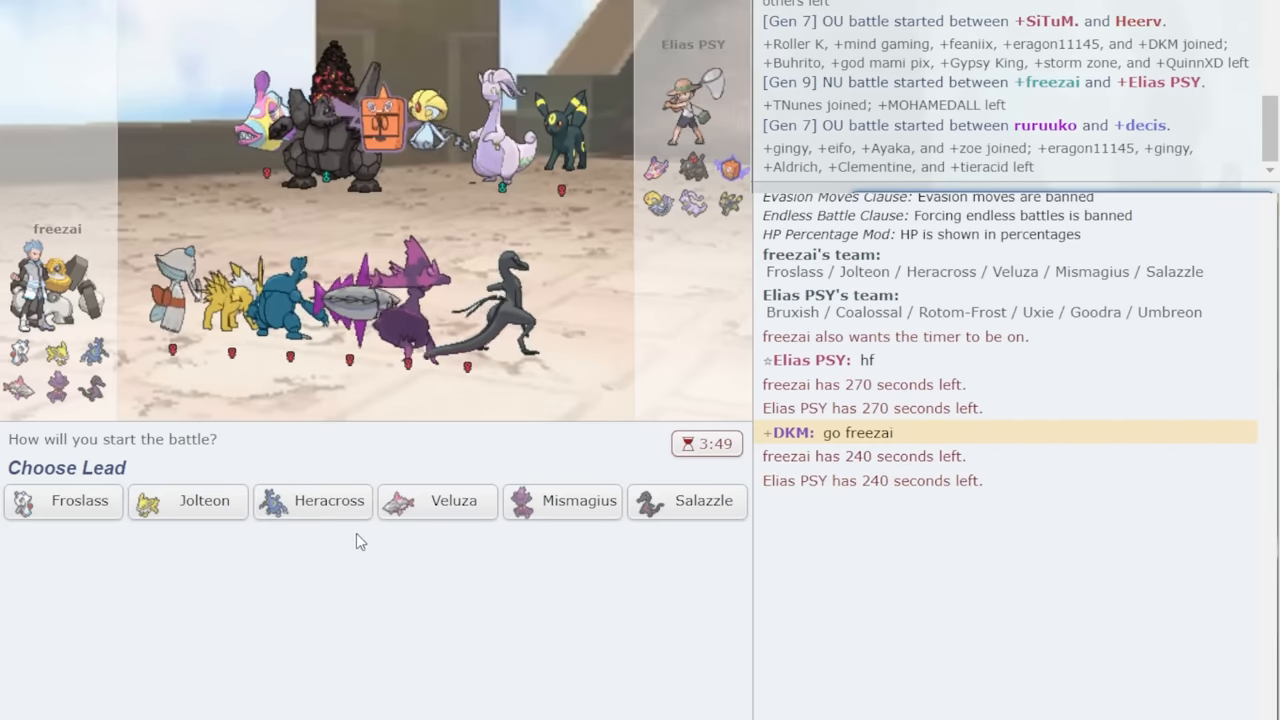
mouse_move(663, 546)
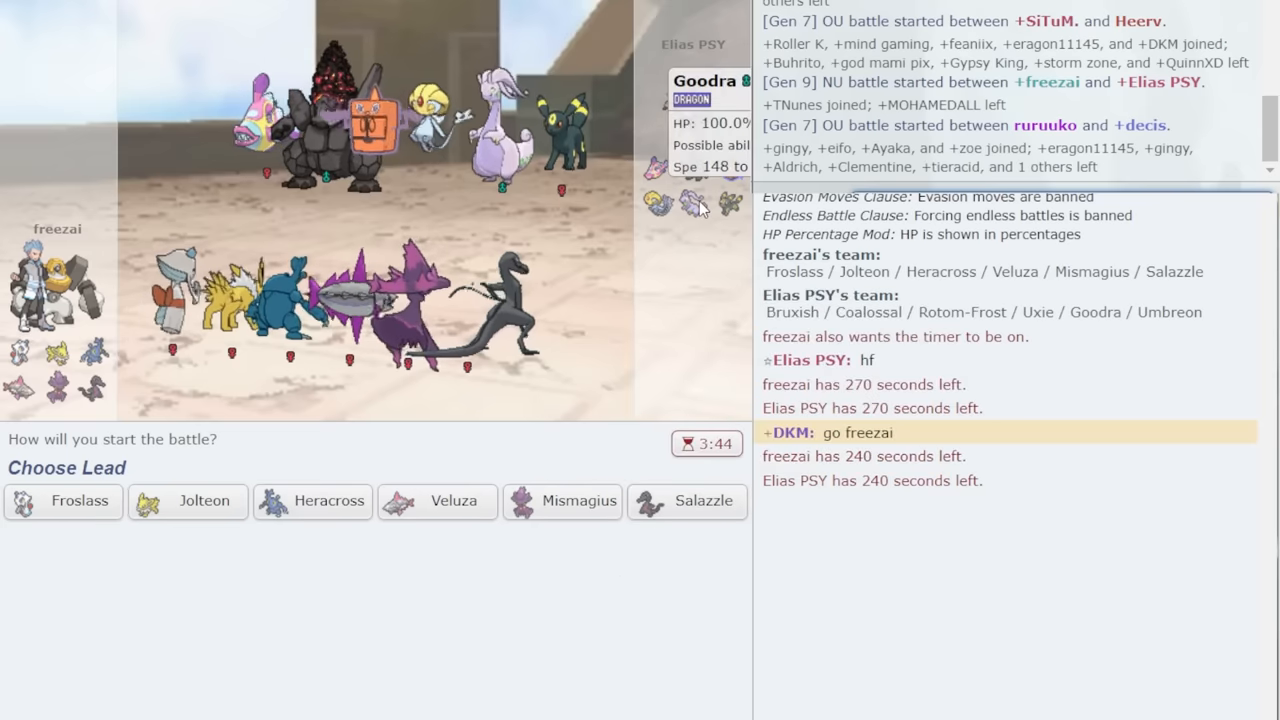
mouse_move(420, 548)
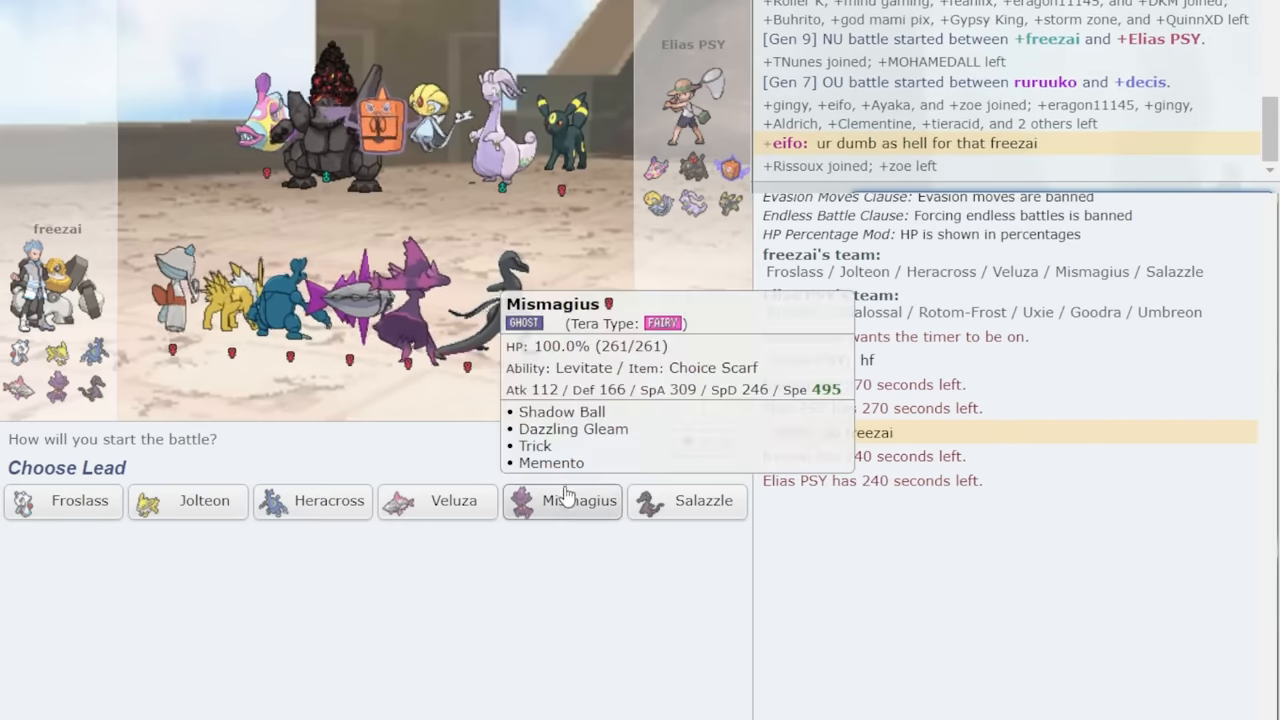
mouse_move(128, 578)
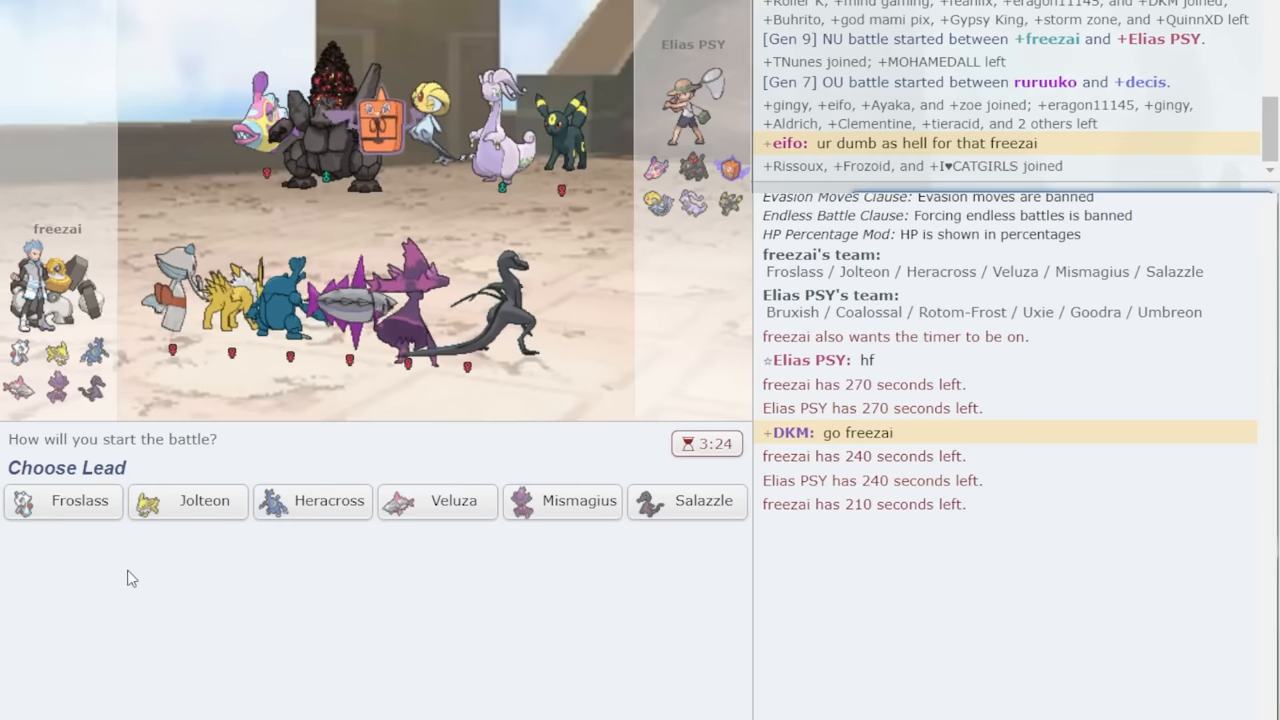
Lead with Froslass and have it set Spikes on turn 1.
click(63, 501)
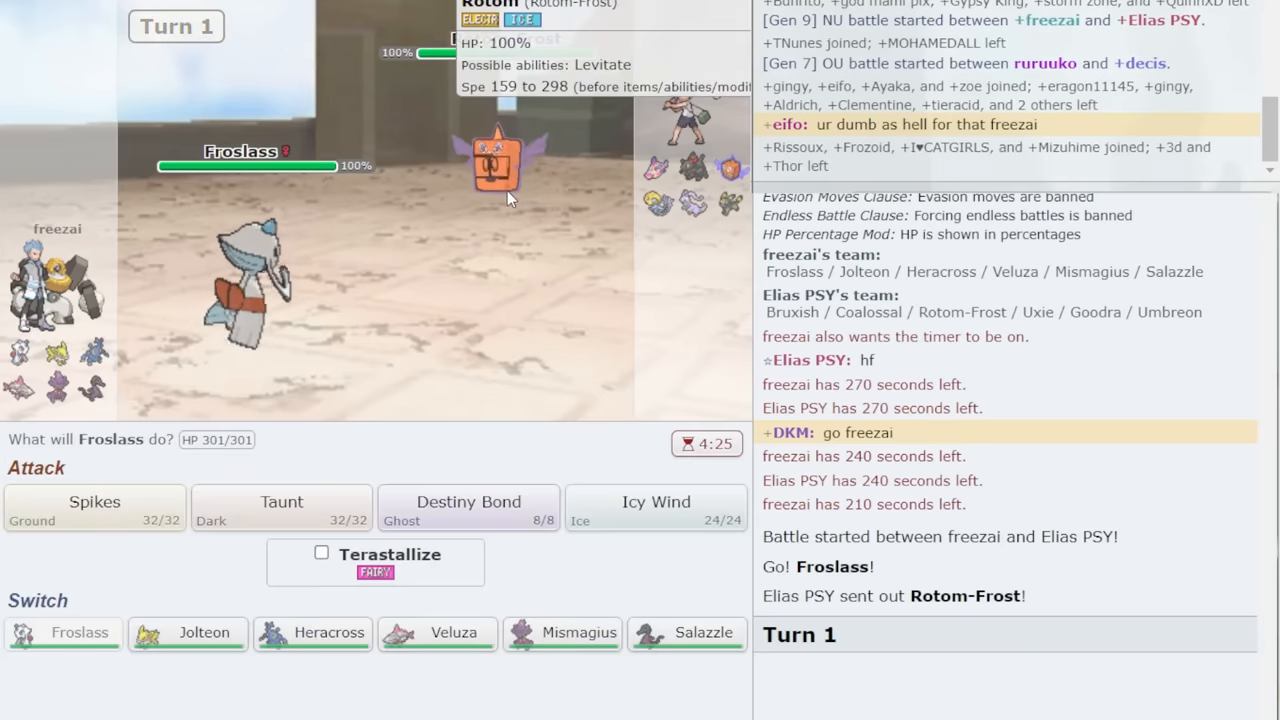
mouse_move(250, 320)
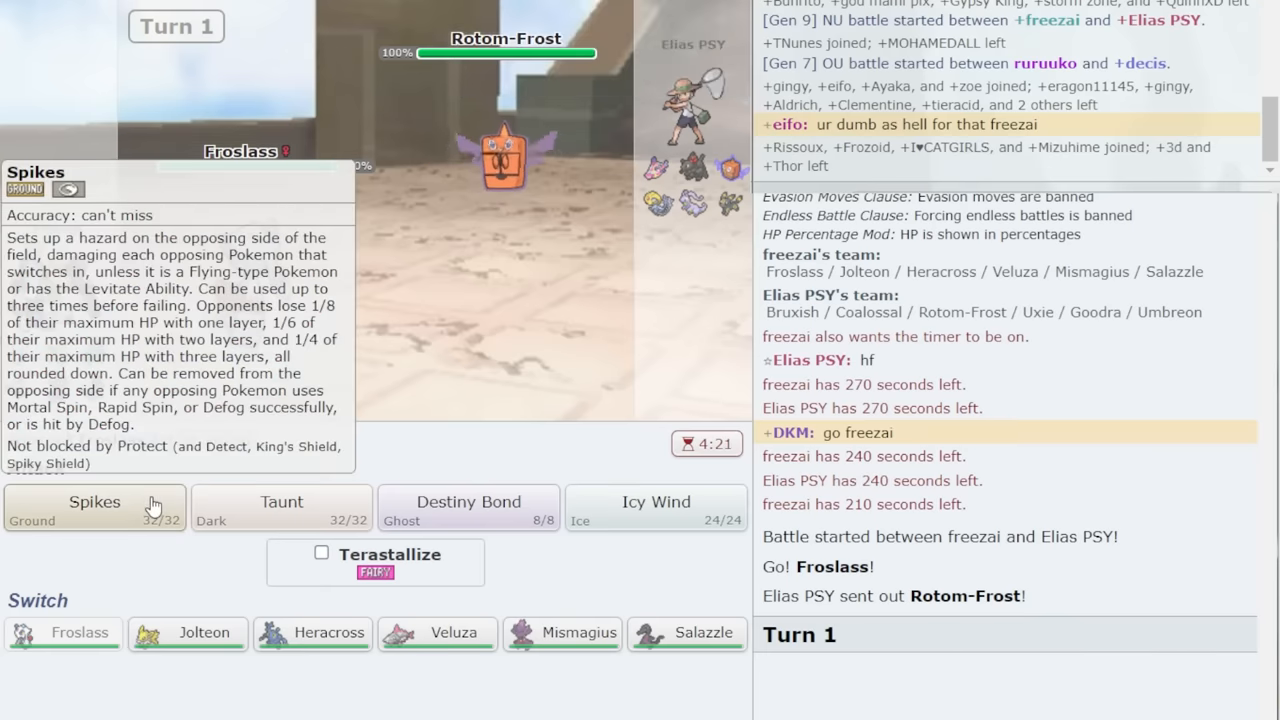
click(94, 507)
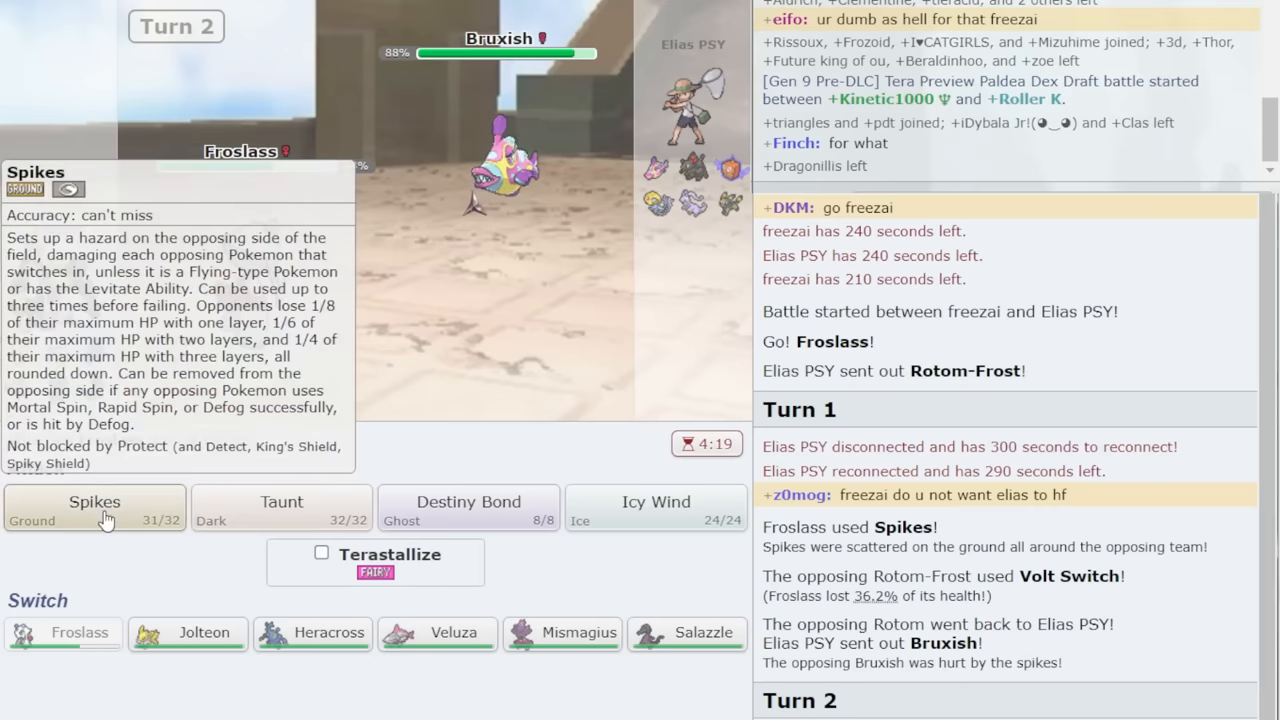
Have Froslass use Spikes again on turn 2.
click(94, 508)
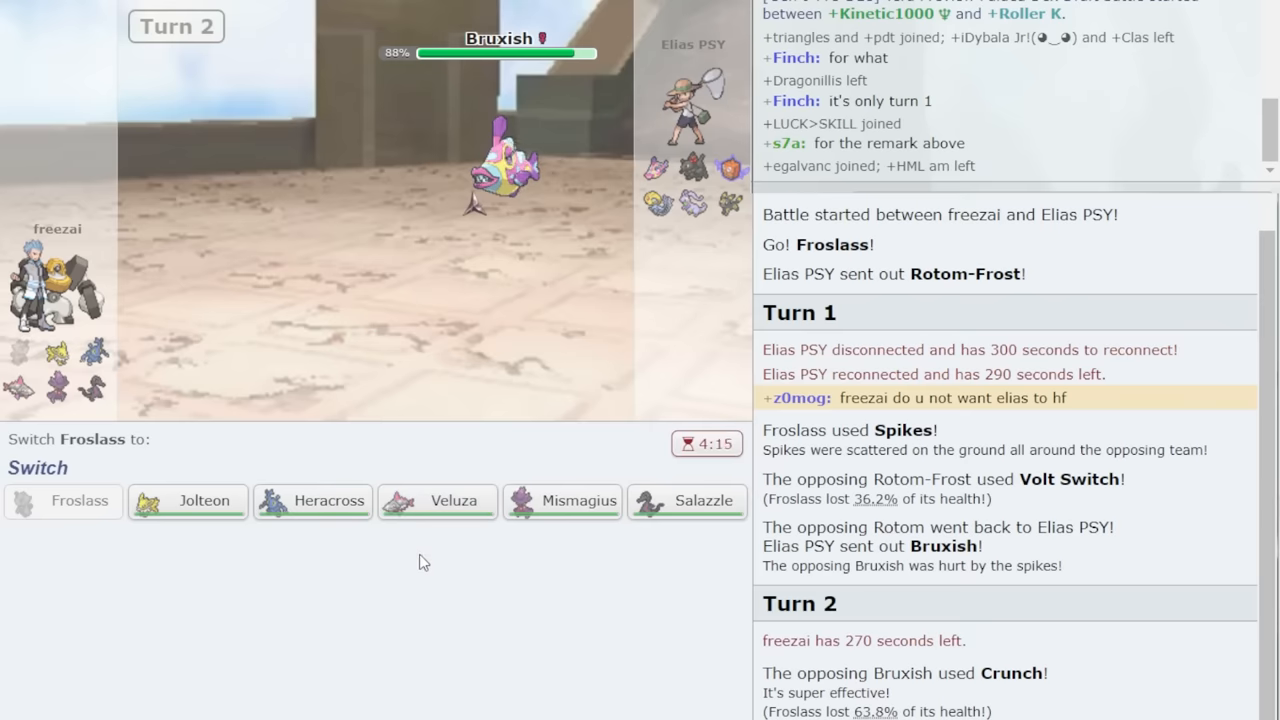
mouse_move(437, 501)
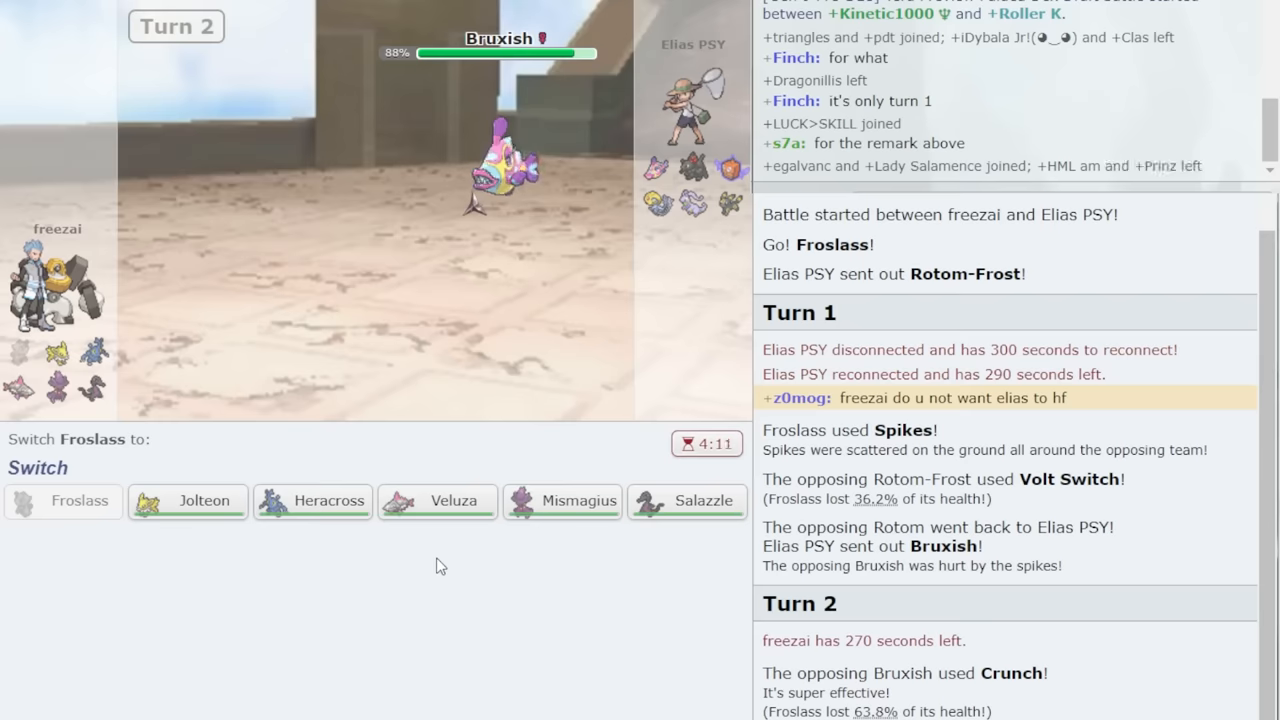
mouse_move(243, 596)
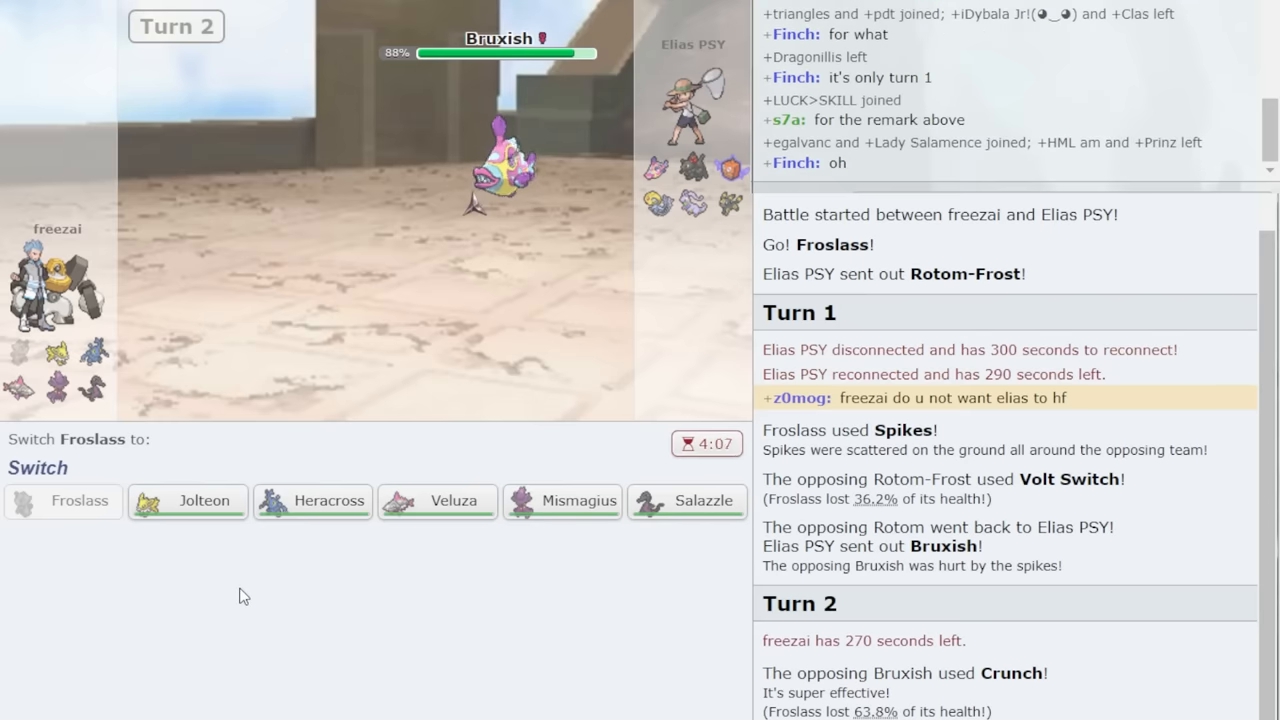
mouse_move(490, 185)
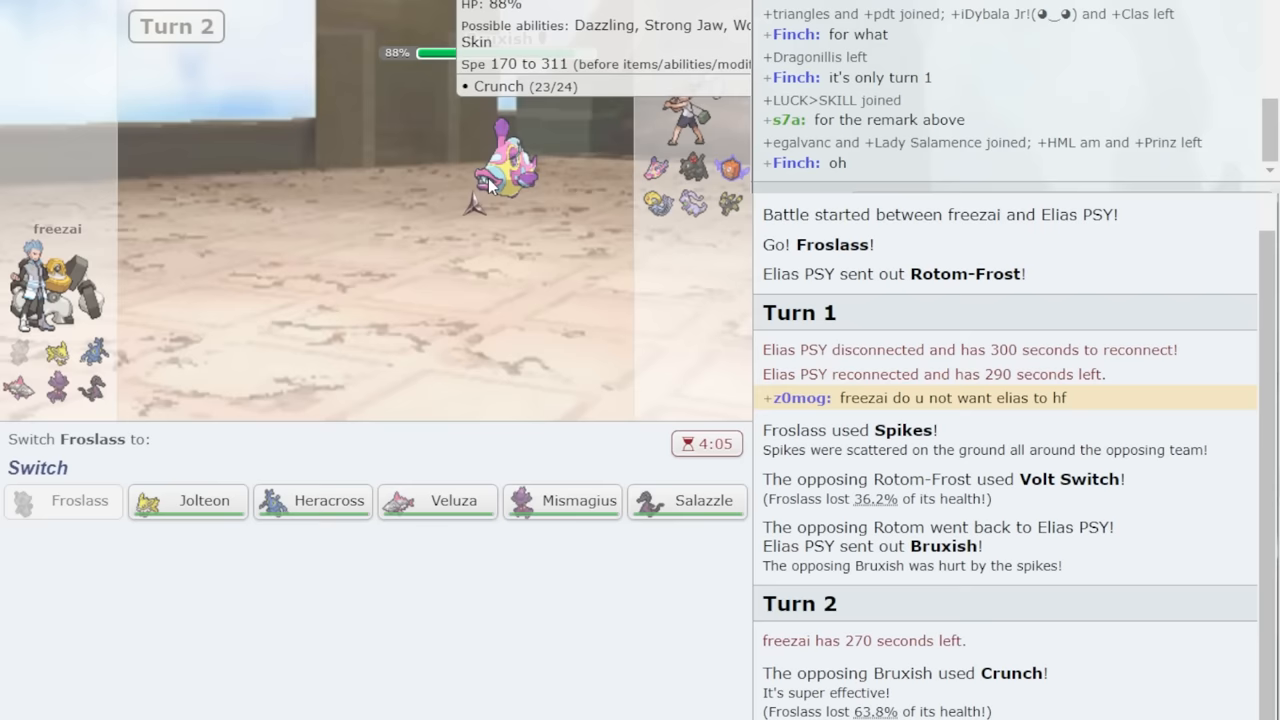
mouse_move(312, 500)
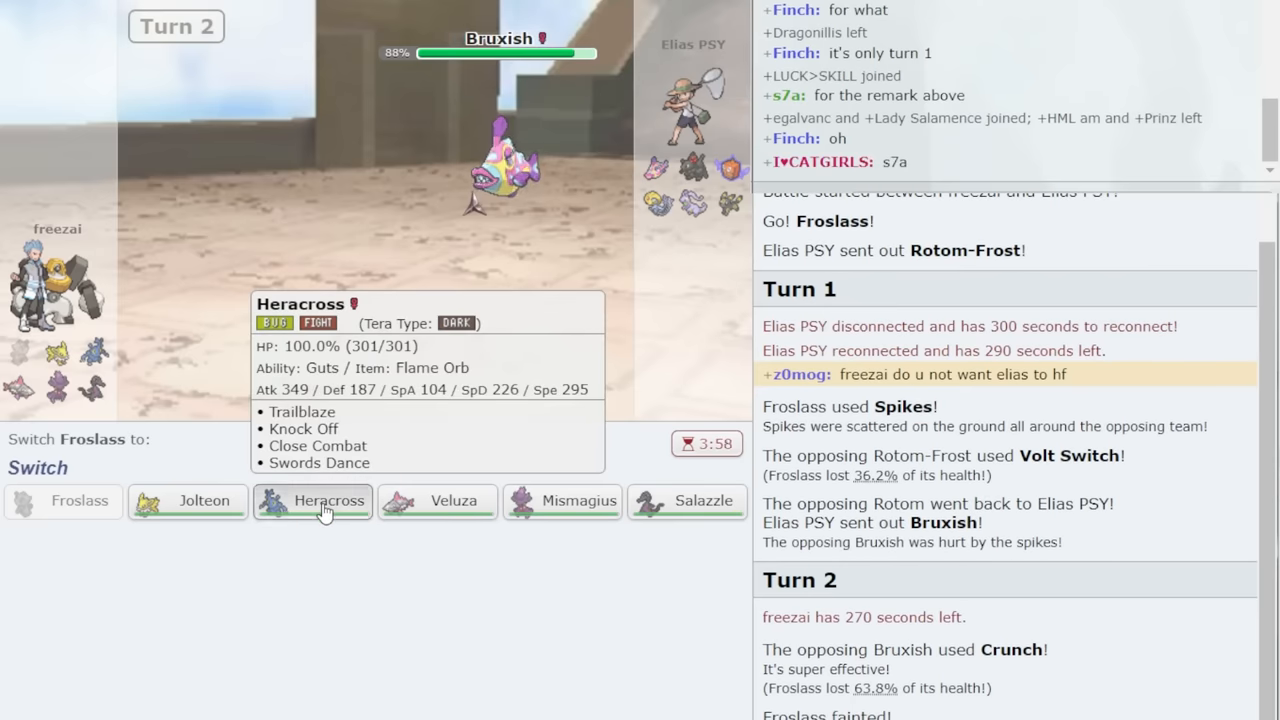
Send in Heracross for Froslass, use Swords Dance, then queue Knock Off on Uxie.
click(312, 501)
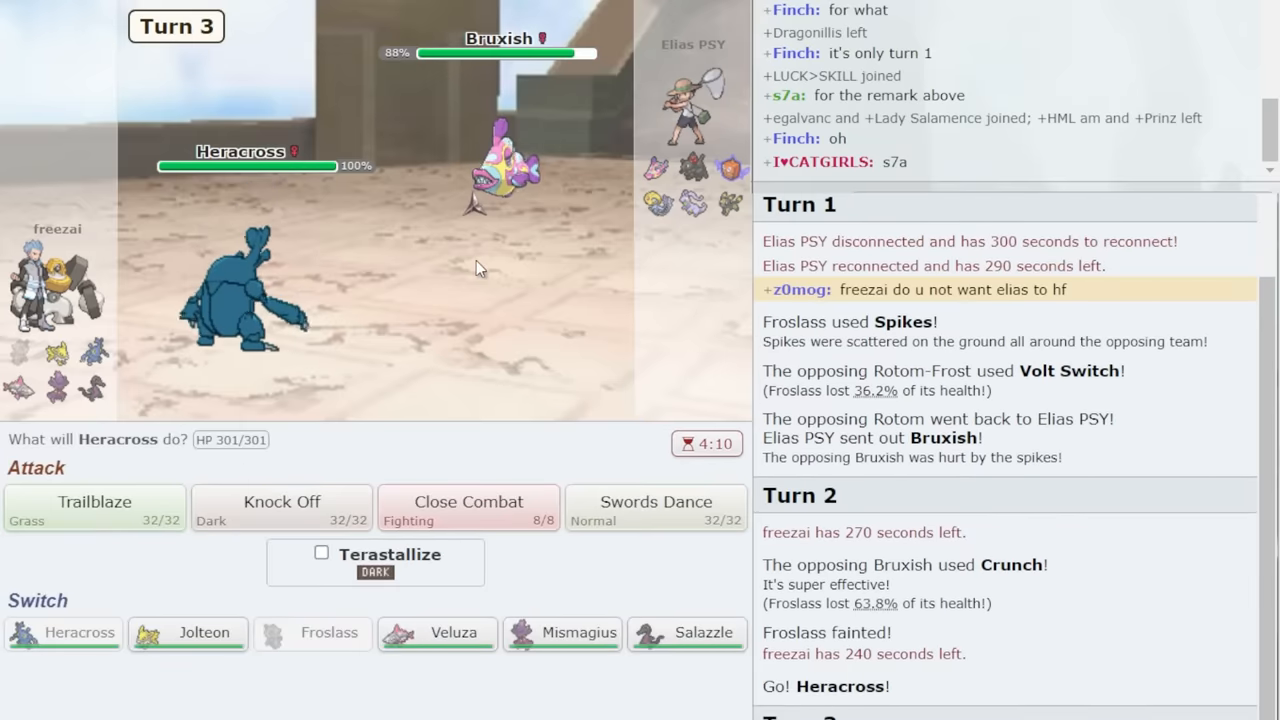
mouse_move(428, 593)
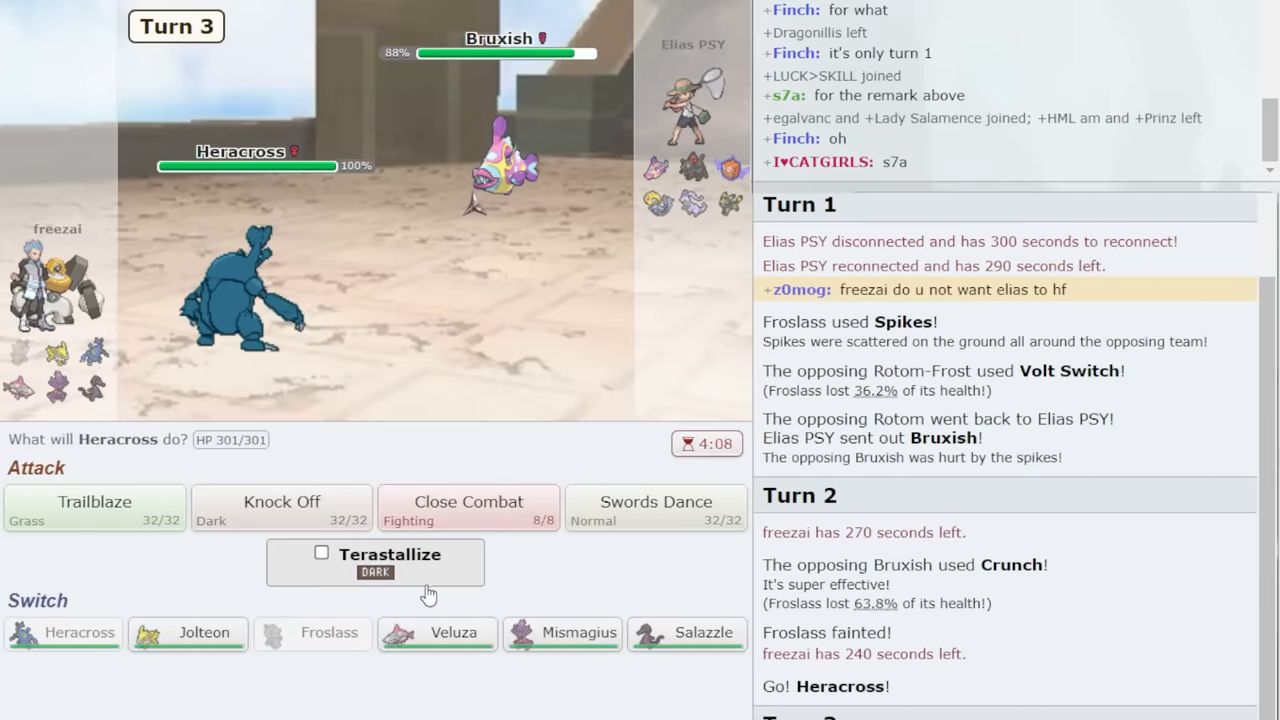
mouse_move(729, 165)
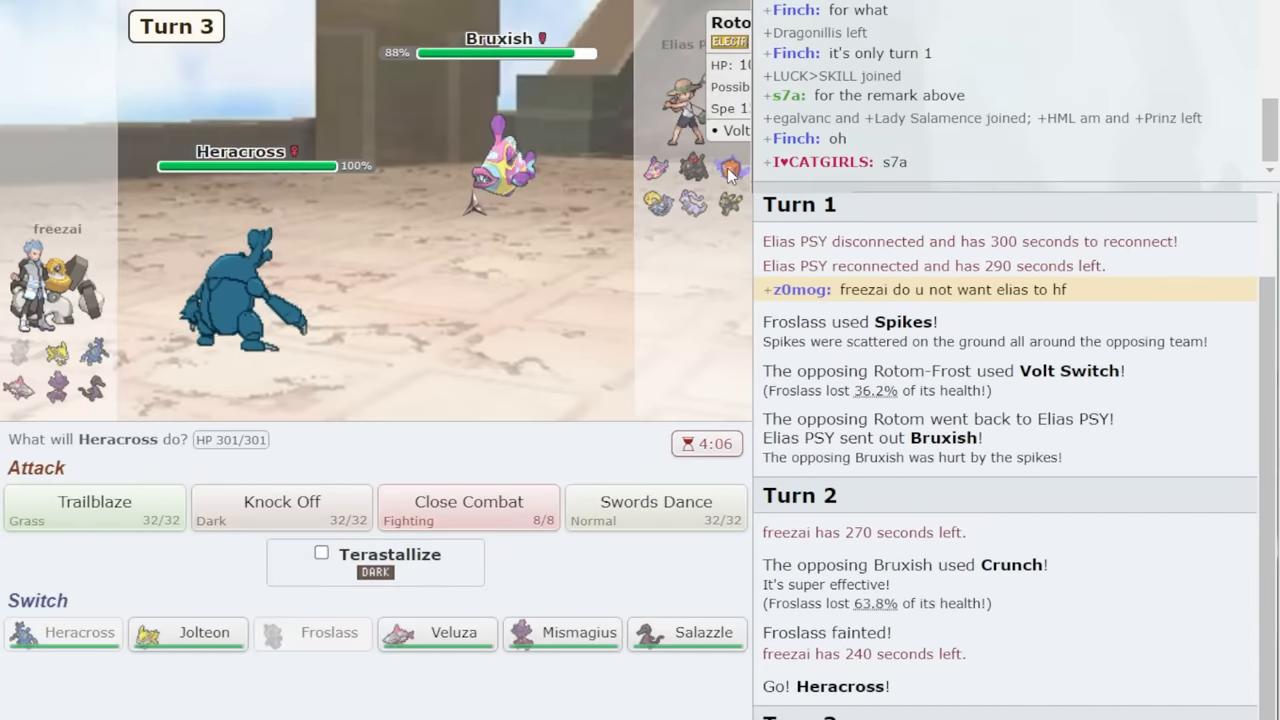
mouse_move(437, 633)
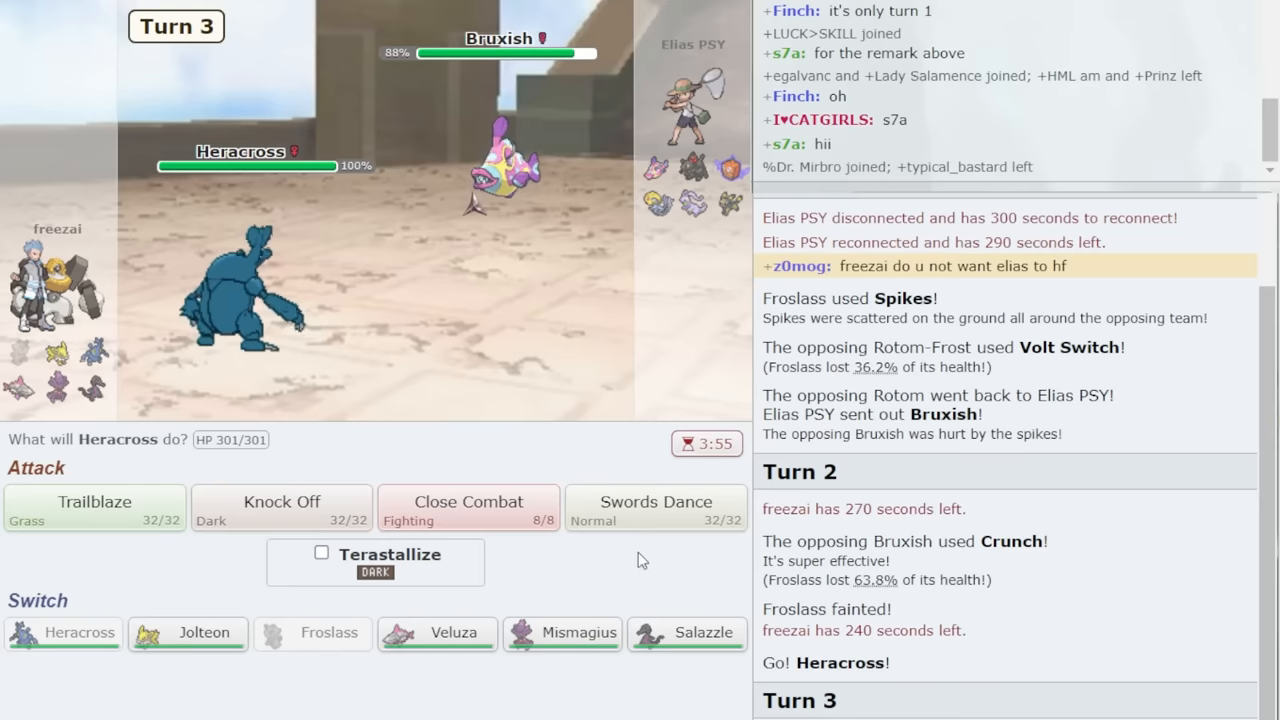
mouse_move(650, 527)
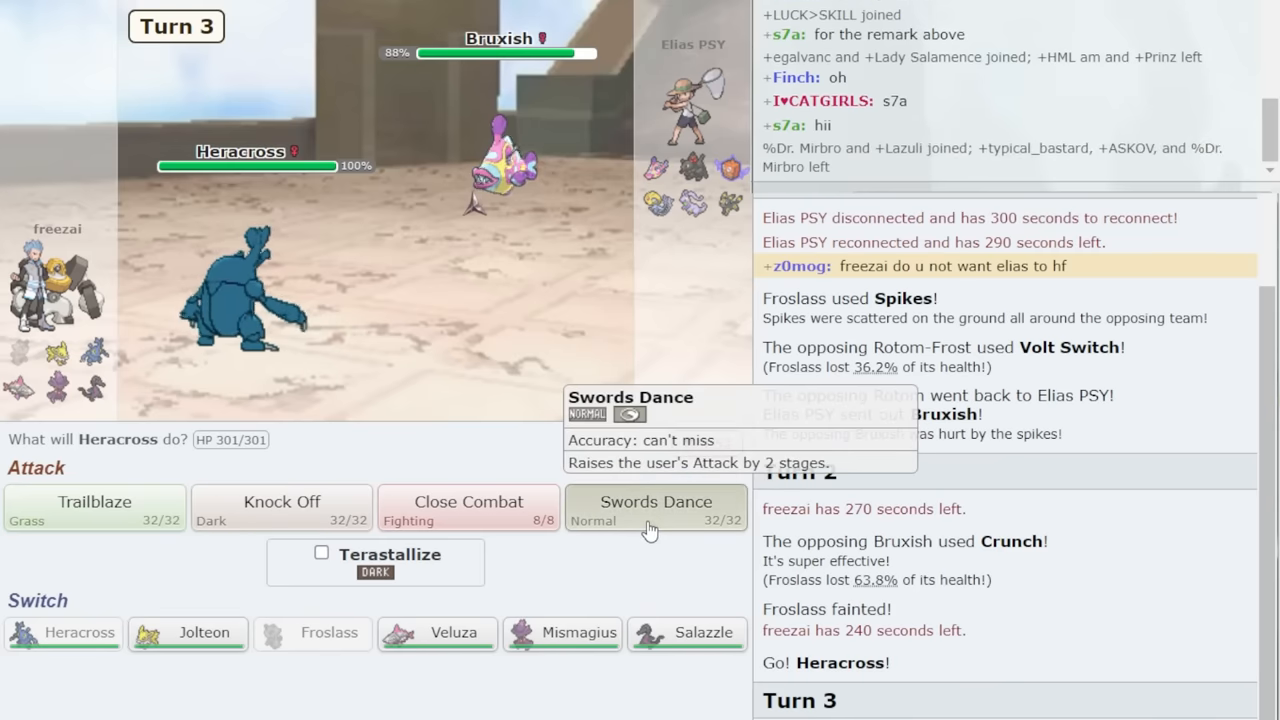
click(656, 508)
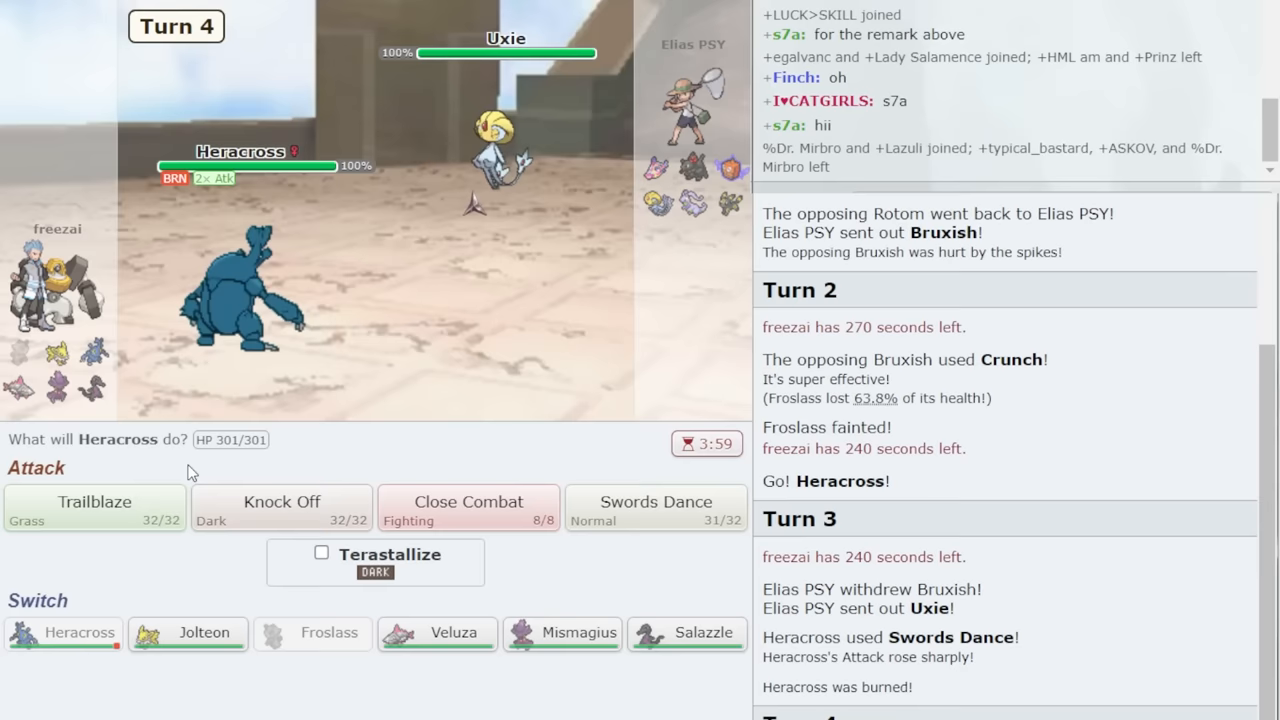
mouse_move(281, 508)
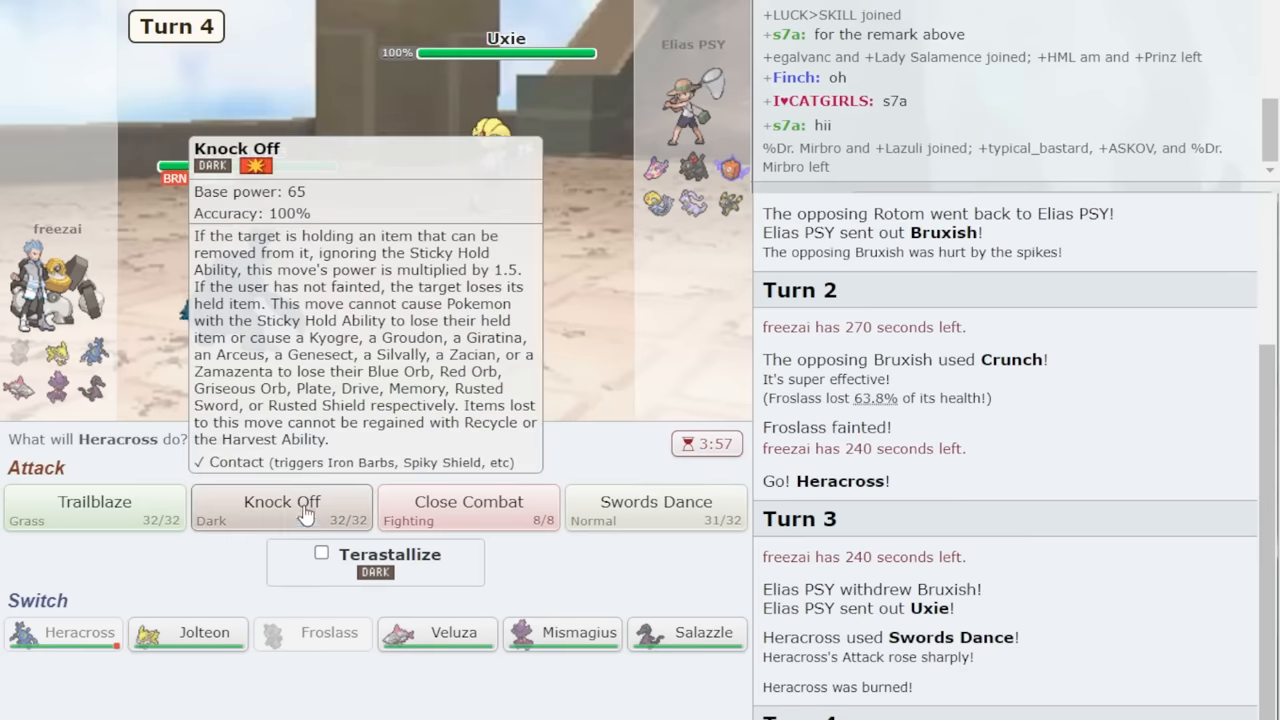
click(281, 507)
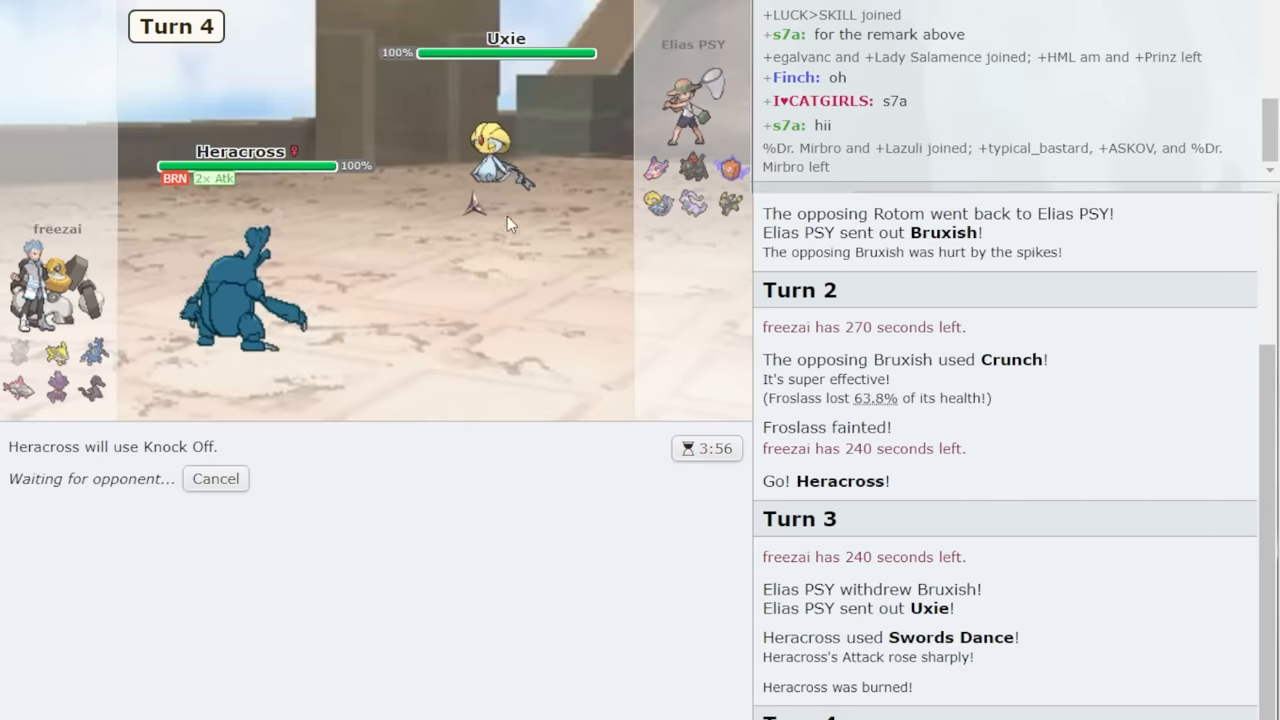
mouse_move(530, 168)
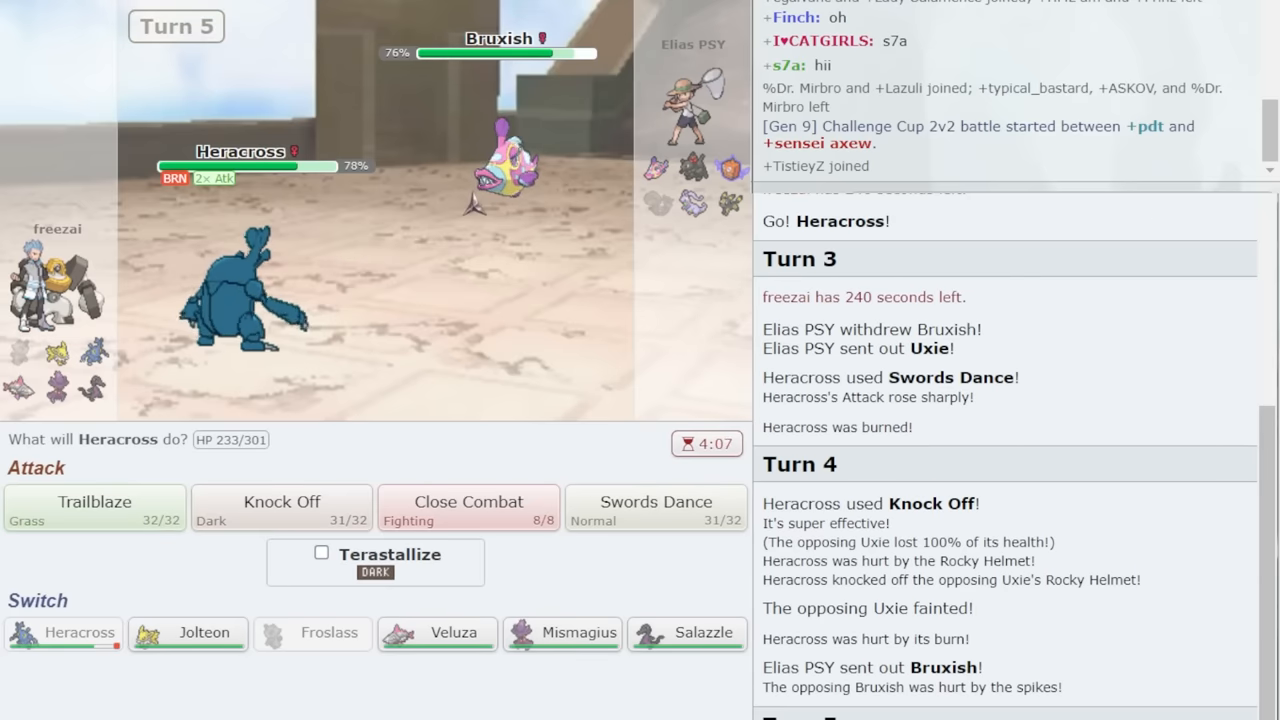
mouse_move(515, 200)
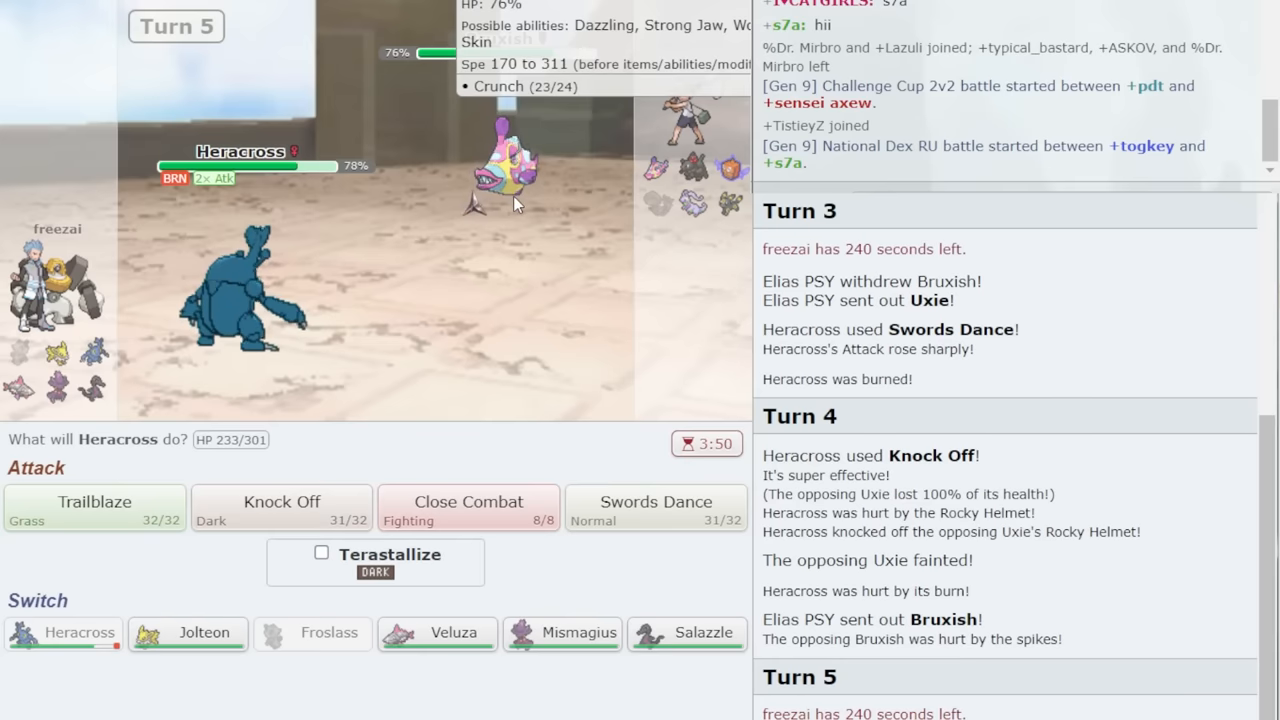
mouse_move(528, 212)
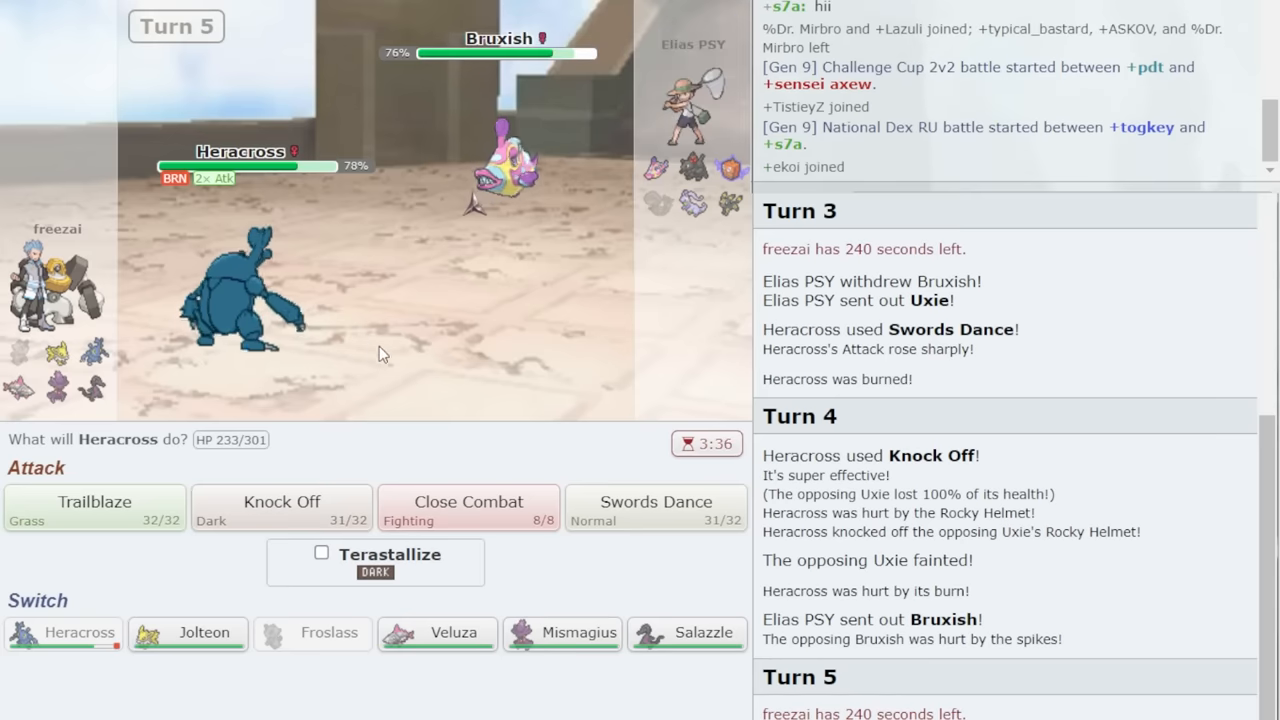
mouse_move(240, 300)
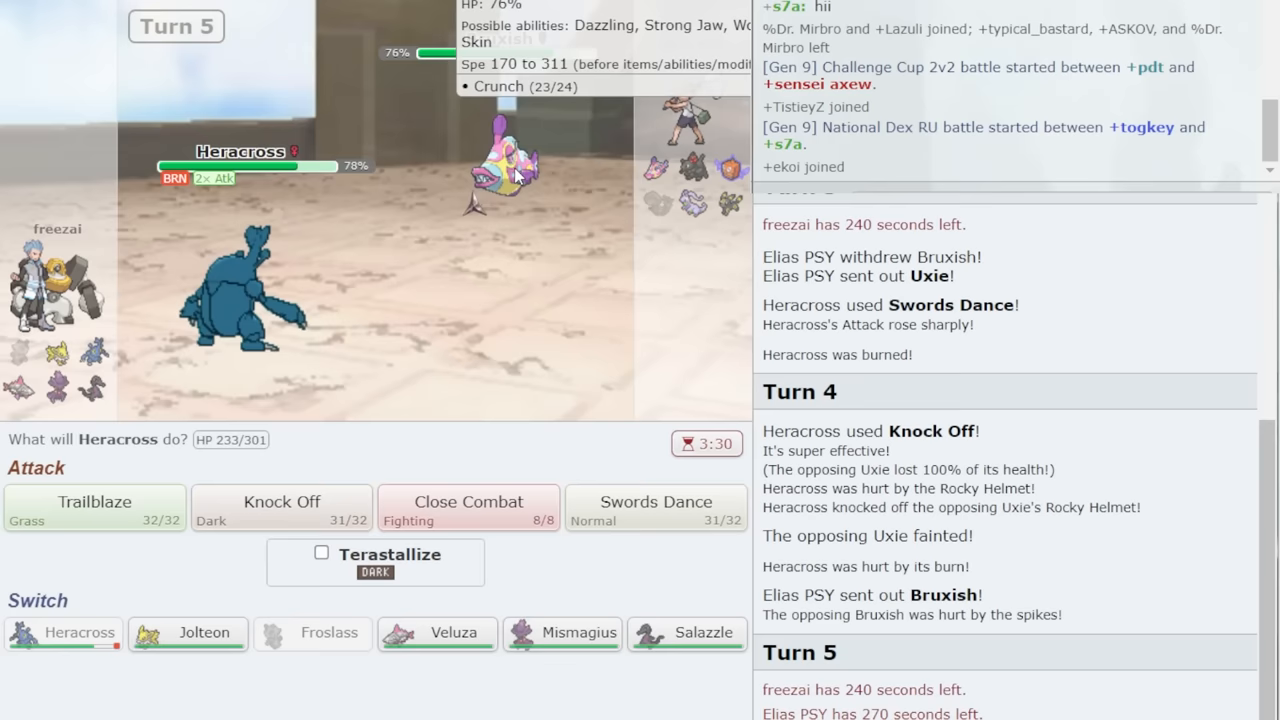
mouse_move(560, 572)
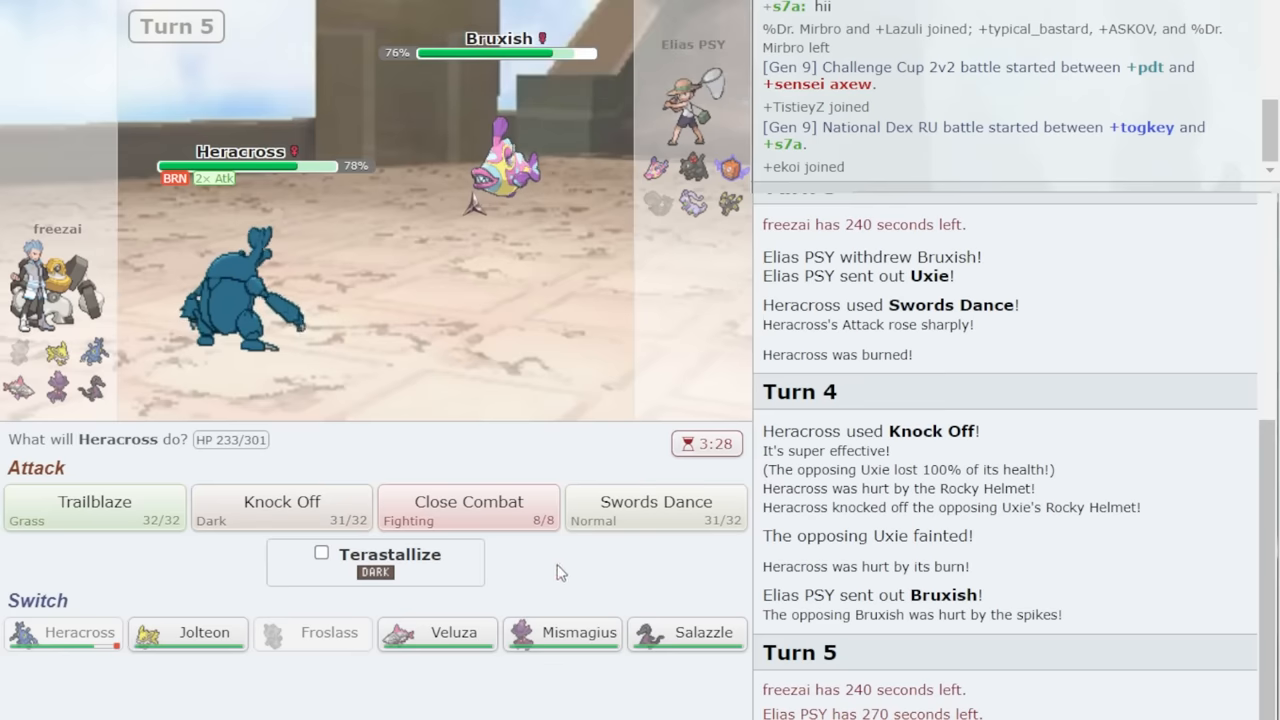
mouse_move(564, 695)
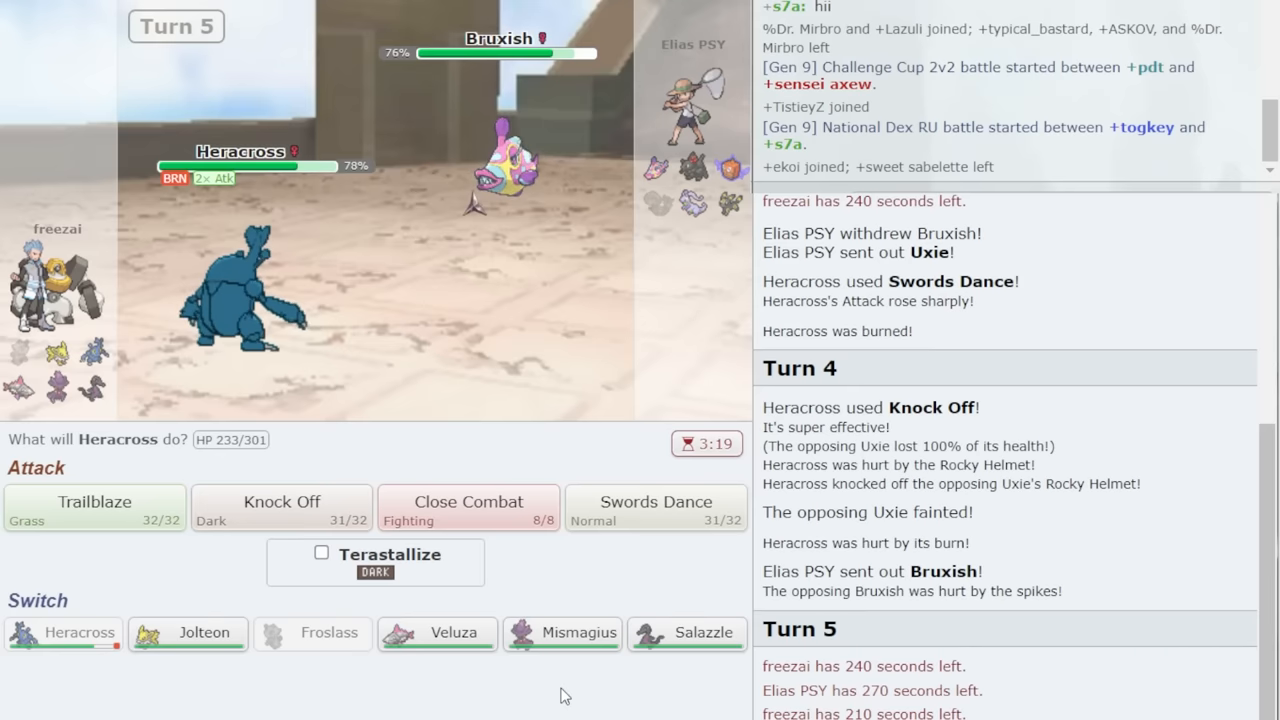
mouse_move(510, 180)
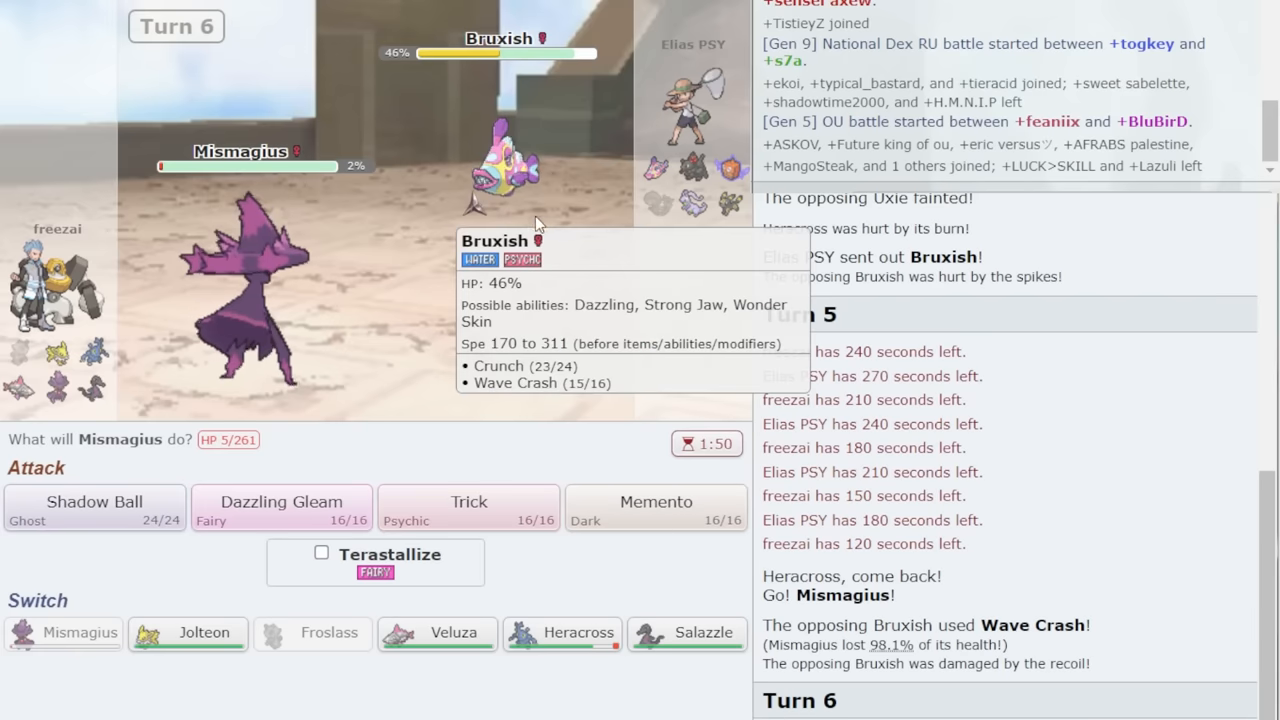
mouse_move(675, 208)
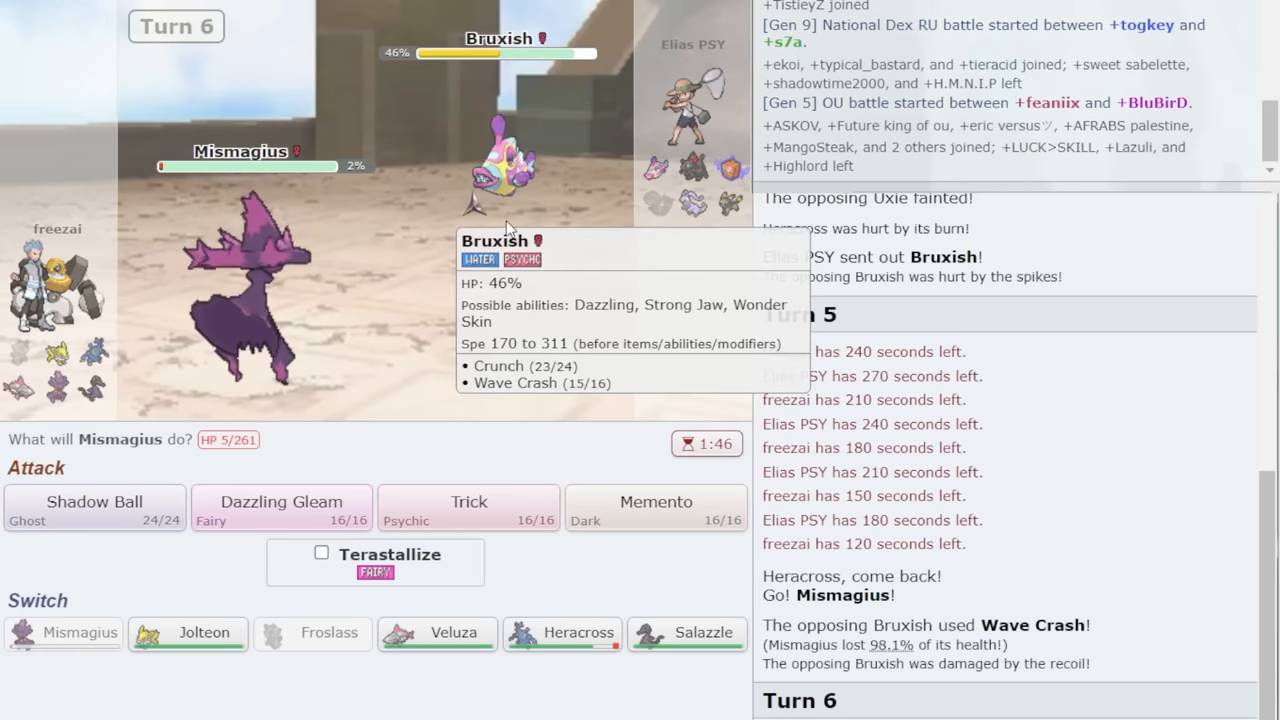
mouse_move(258, 355)
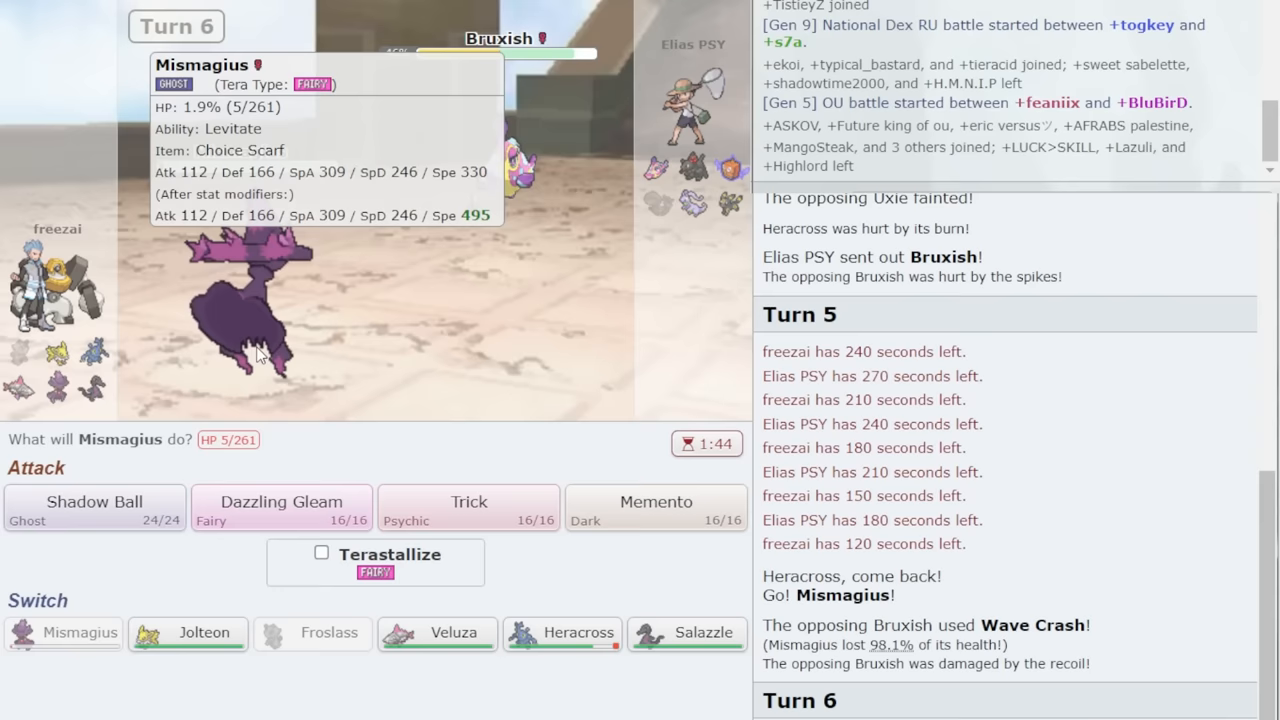
mouse_move(498, 198)
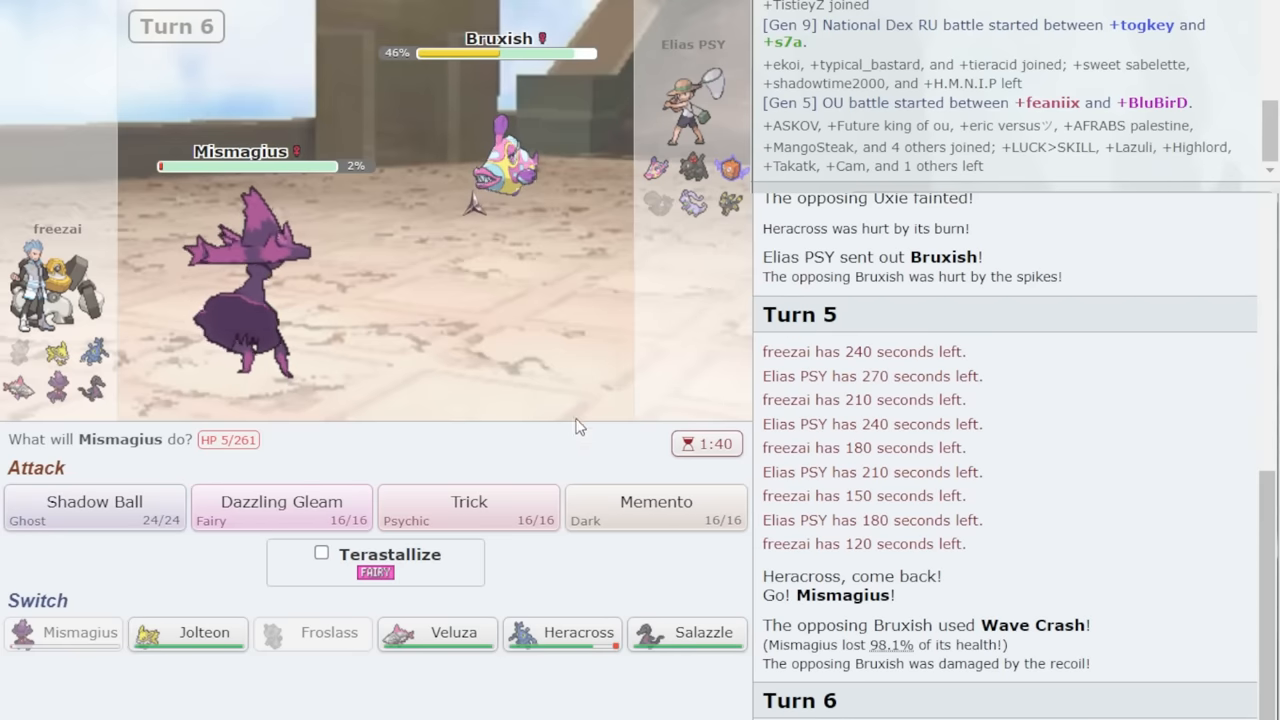
Lock in Memento for Mismagius on turn 6.
click(655, 507)
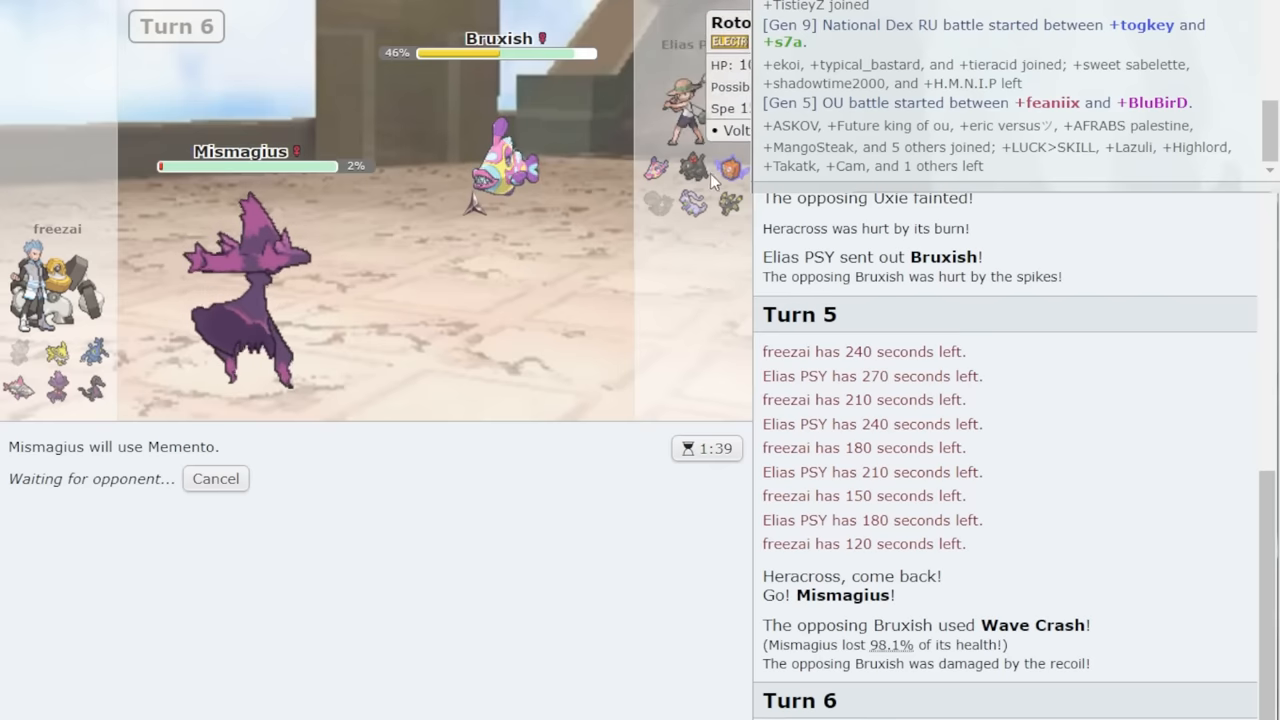
mouse_move(713, 203)
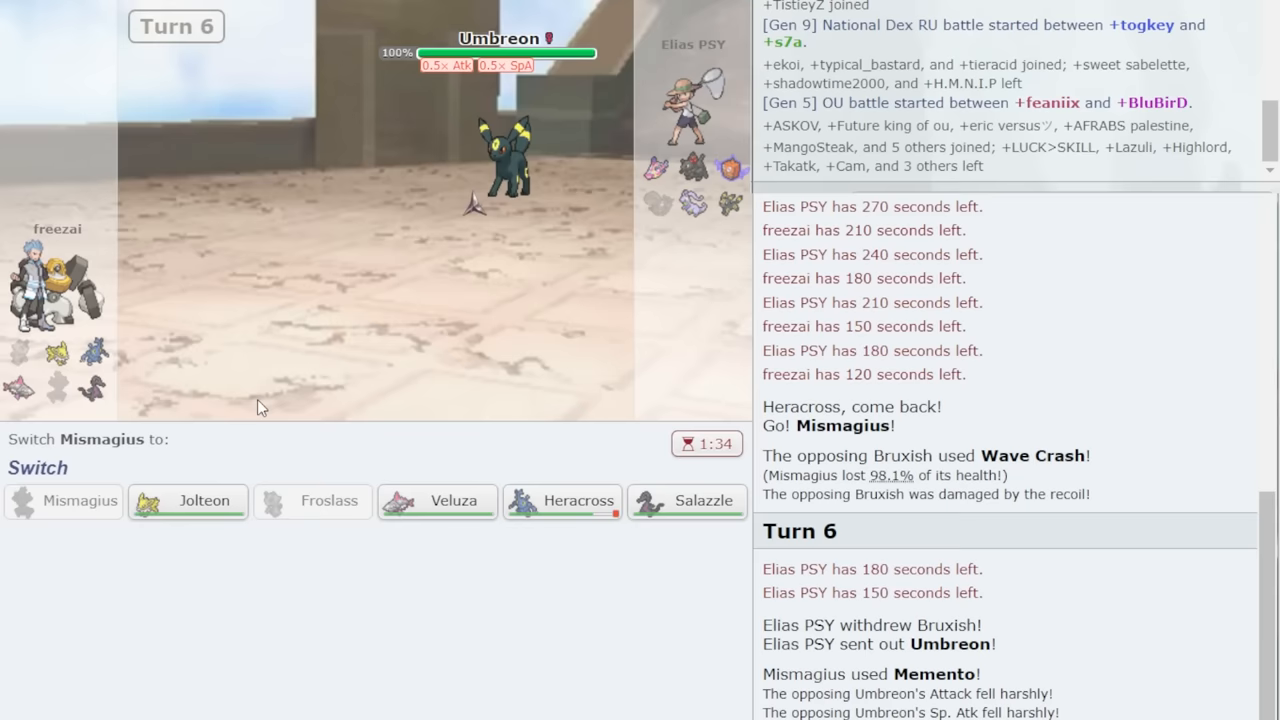
mouse_move(187, 501)
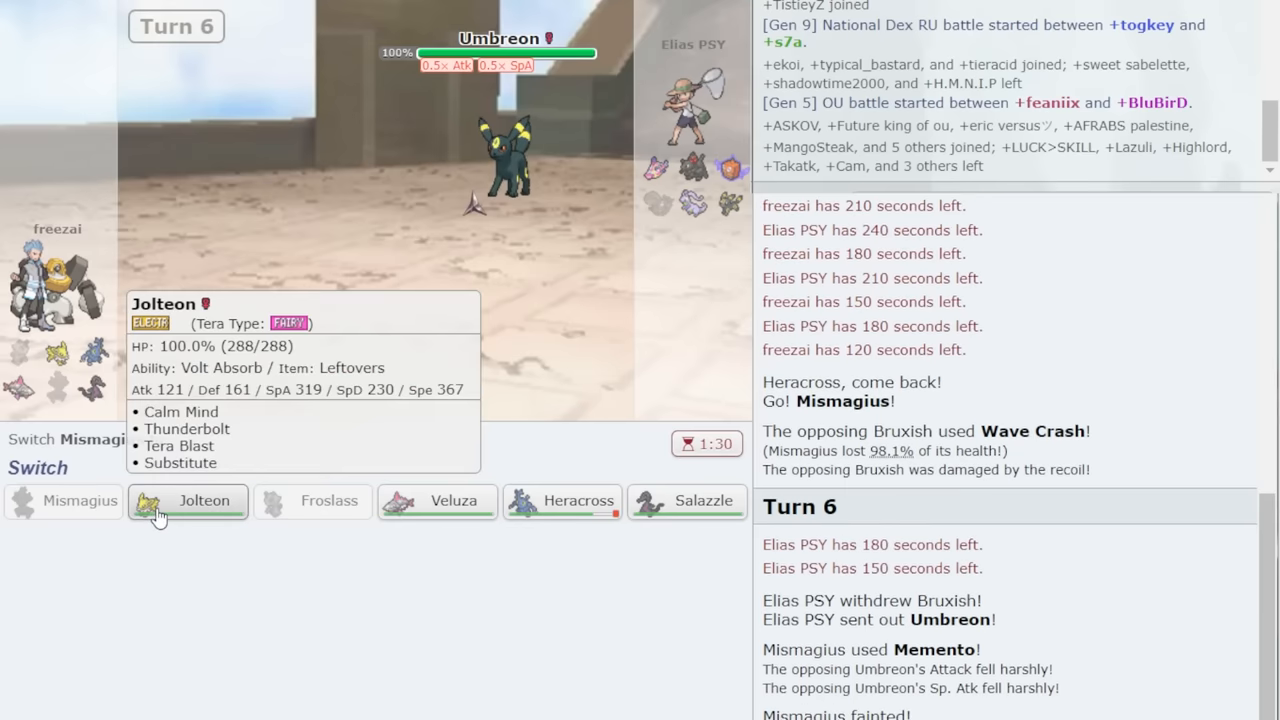
Send Jolteon in to replace the fainted Mismagius.
click(204, 500)
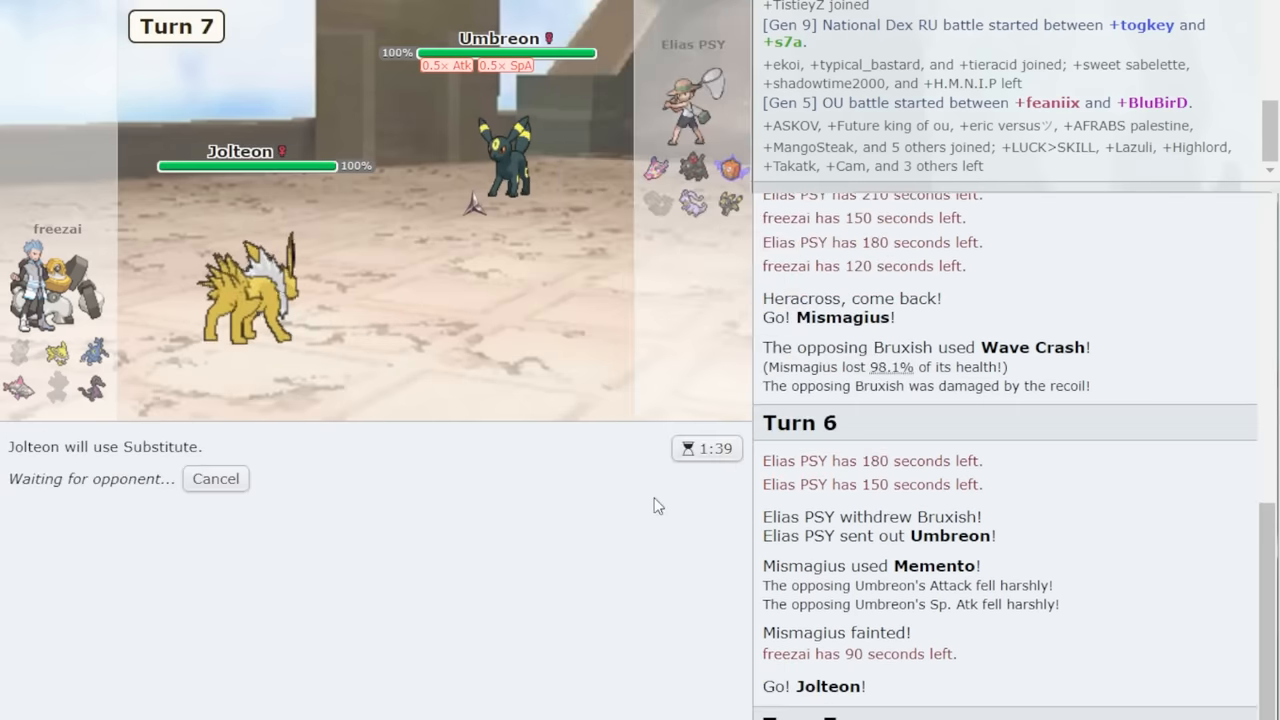
mouse_move(540, 198)
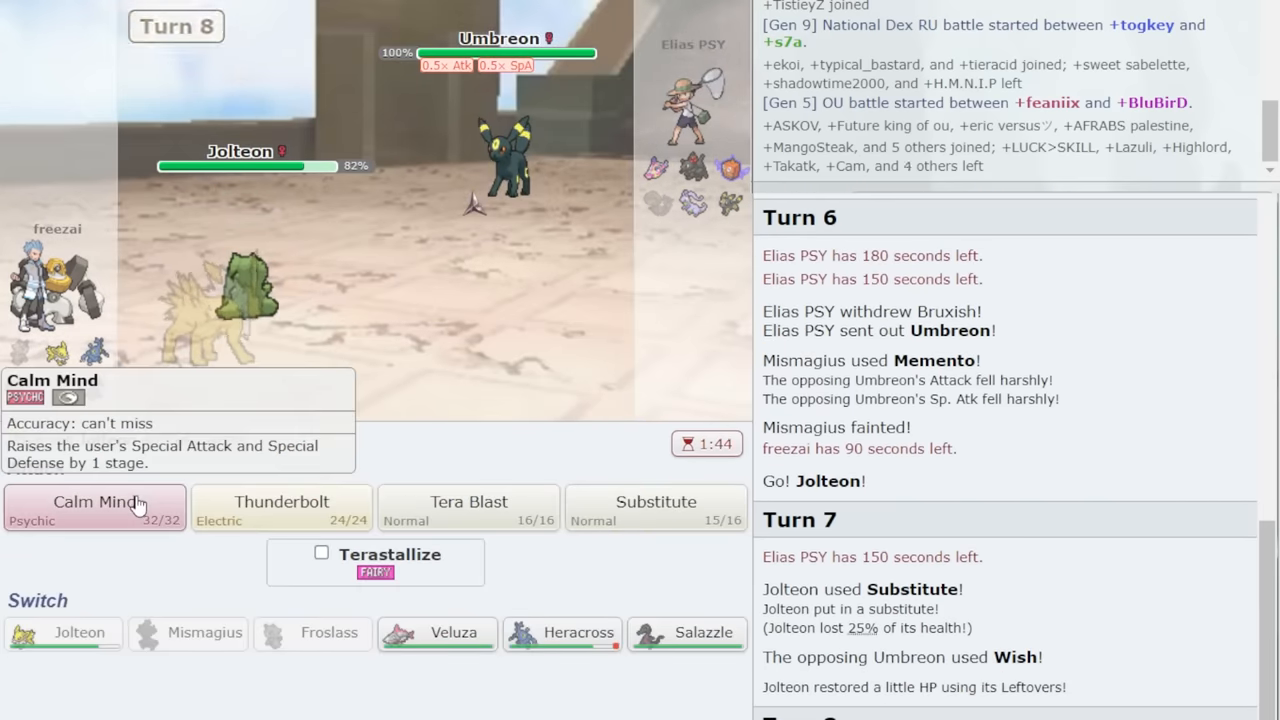
Boost Jolteon with Calm Mind, then Terastallize and queue Substitute.
click(94, 507)
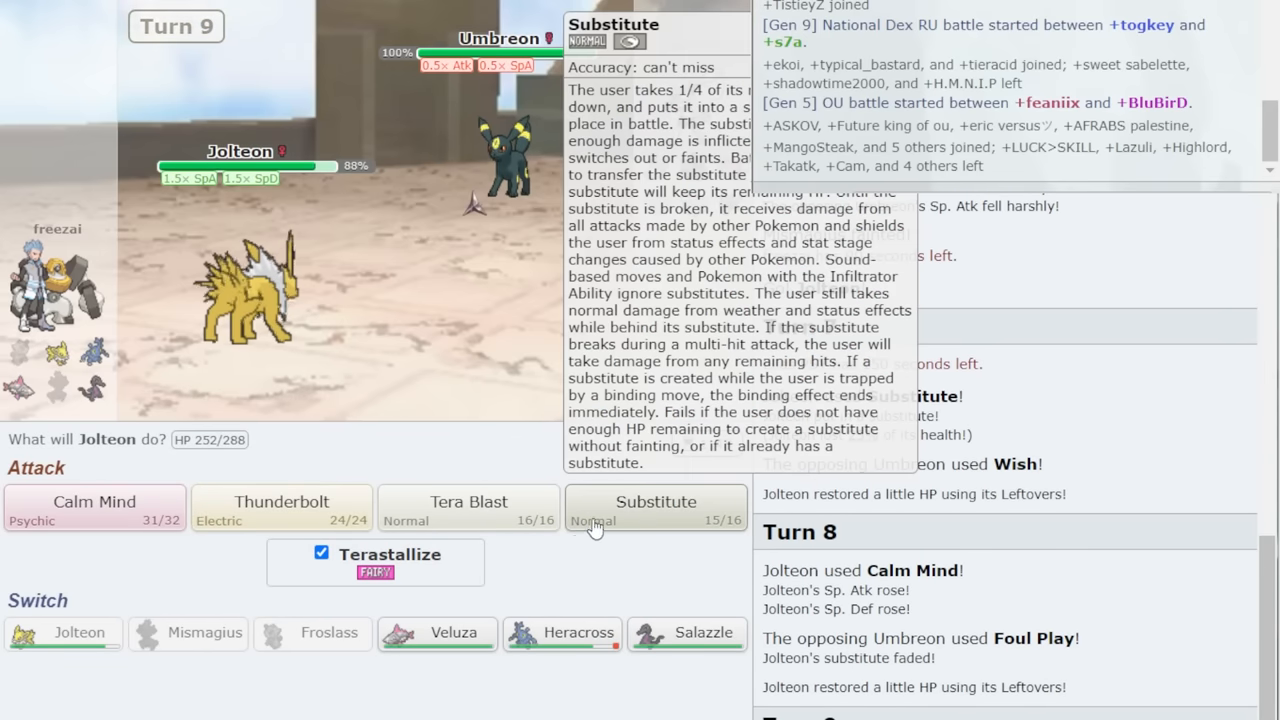
click(656, 508)
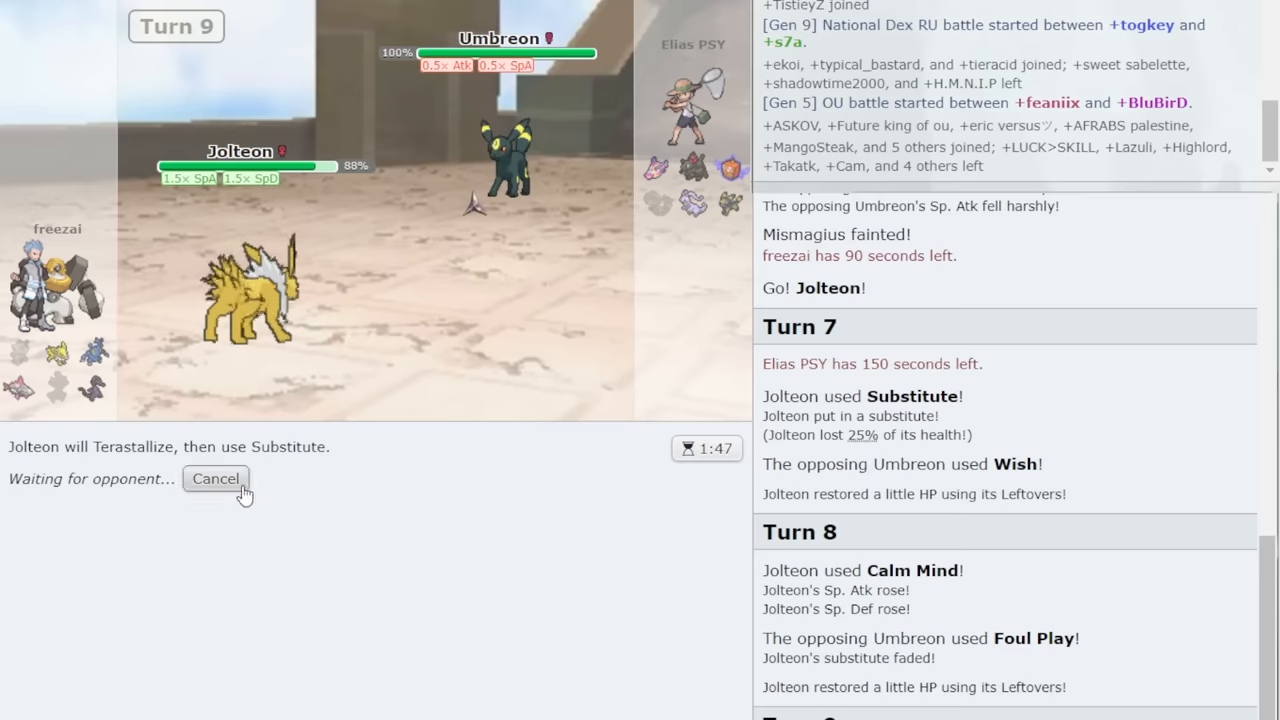
mouse_move(470, 257)
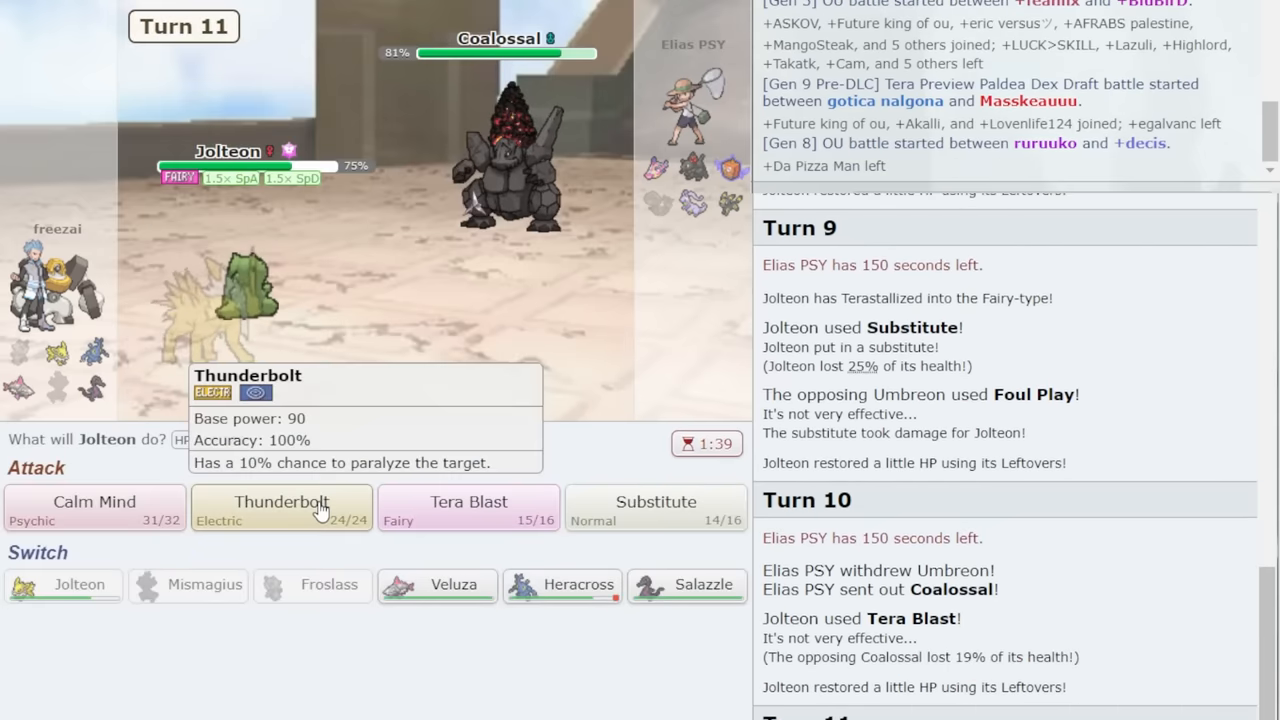
click(281, 507)
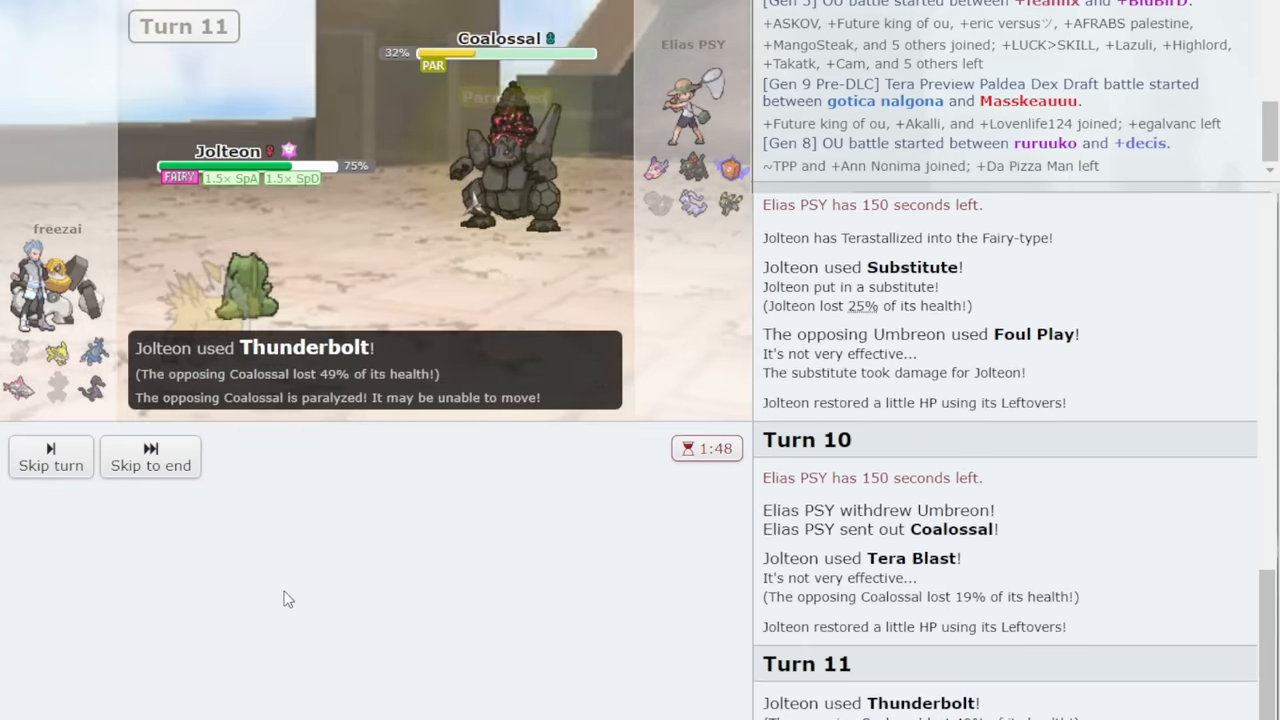
click(150, 465)
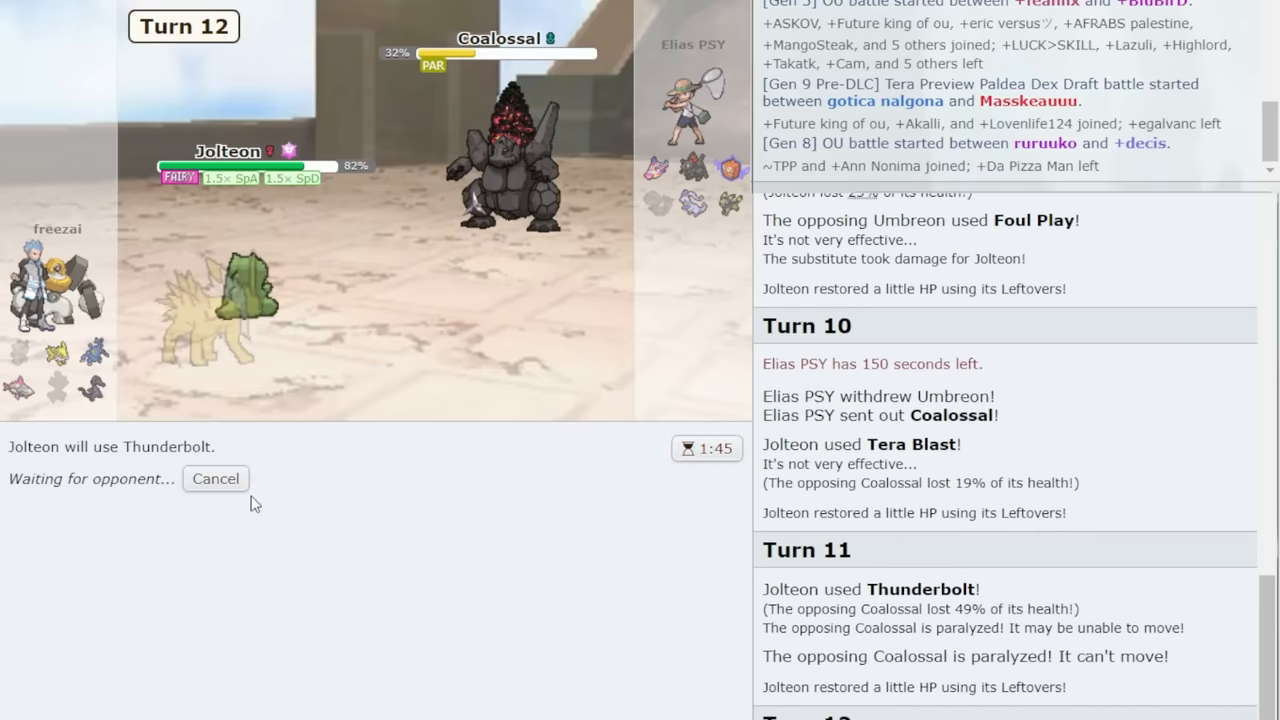
mouse_move(680, 210)
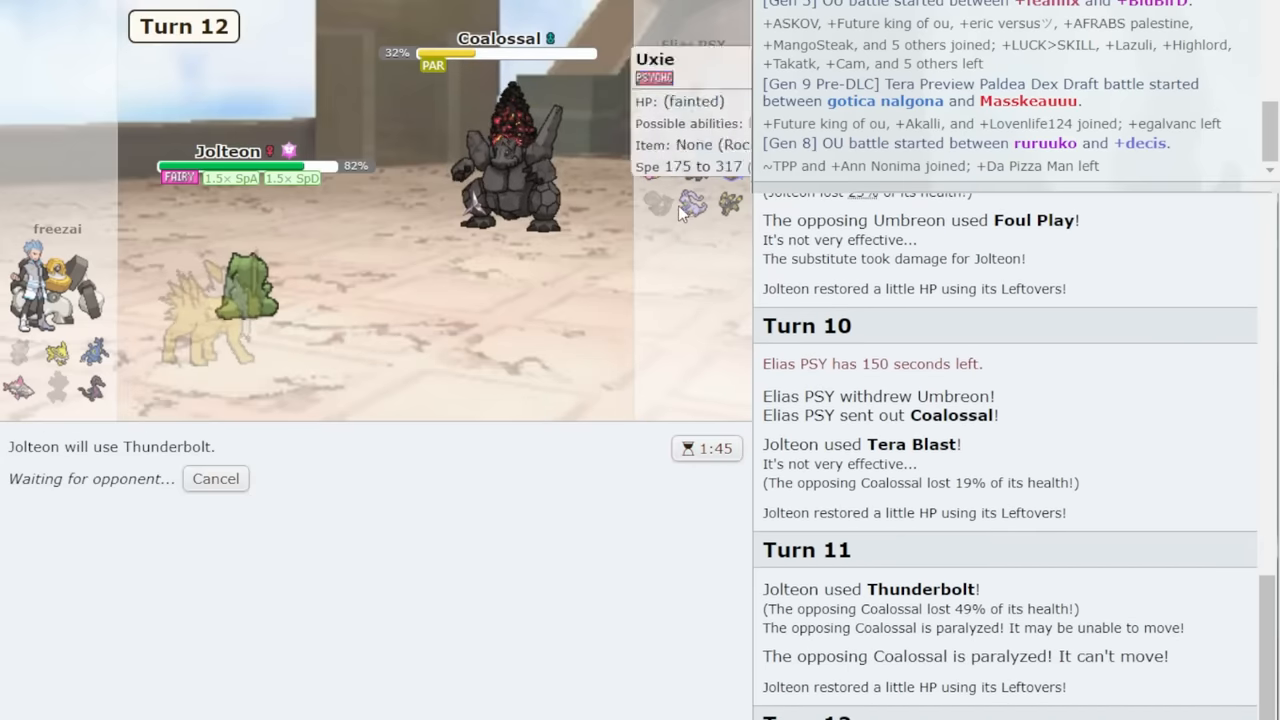
scroll(down, 3)
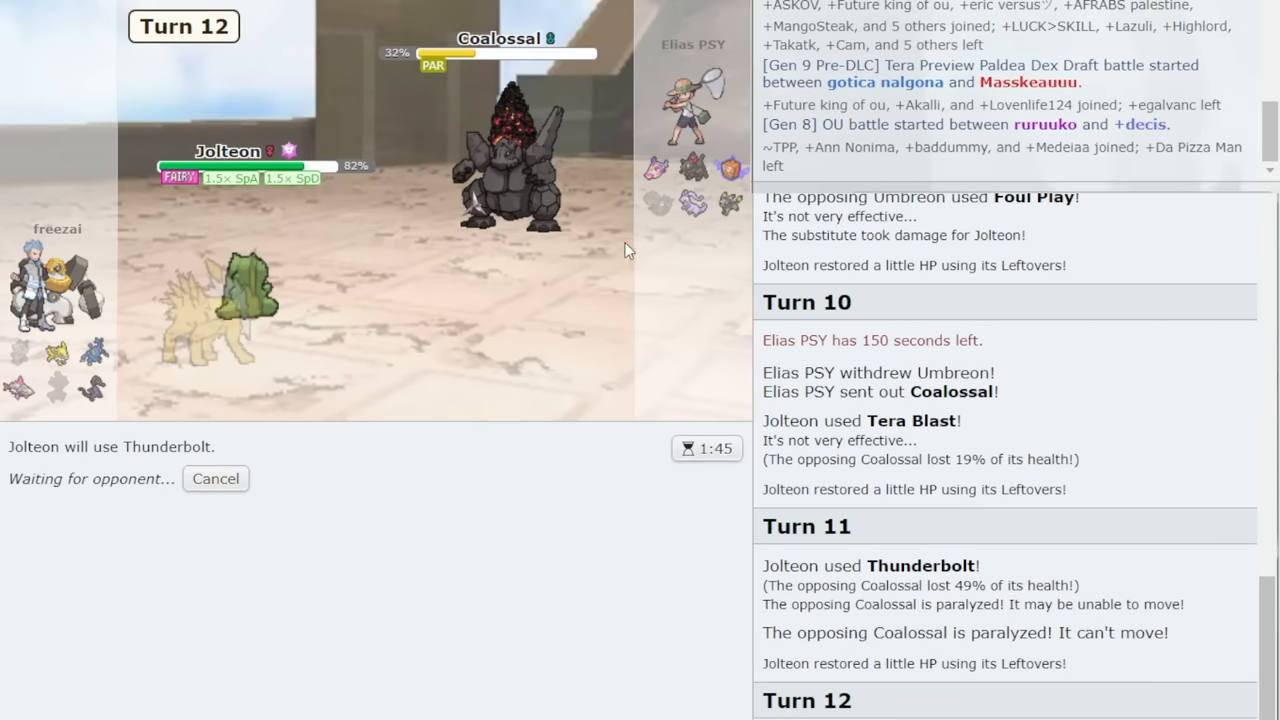
mouse_move(725, 172)
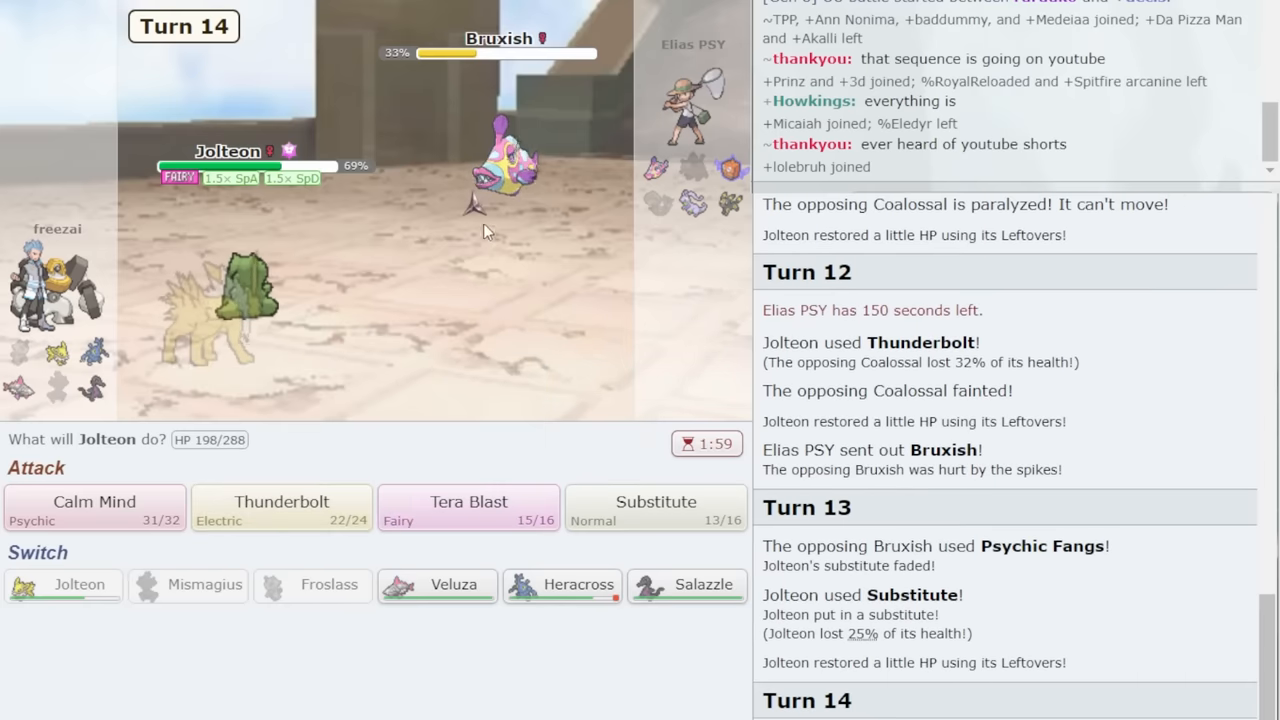
Hit the opposing Bruxish with Jolteon's Tera Blast.
click(468, 508)
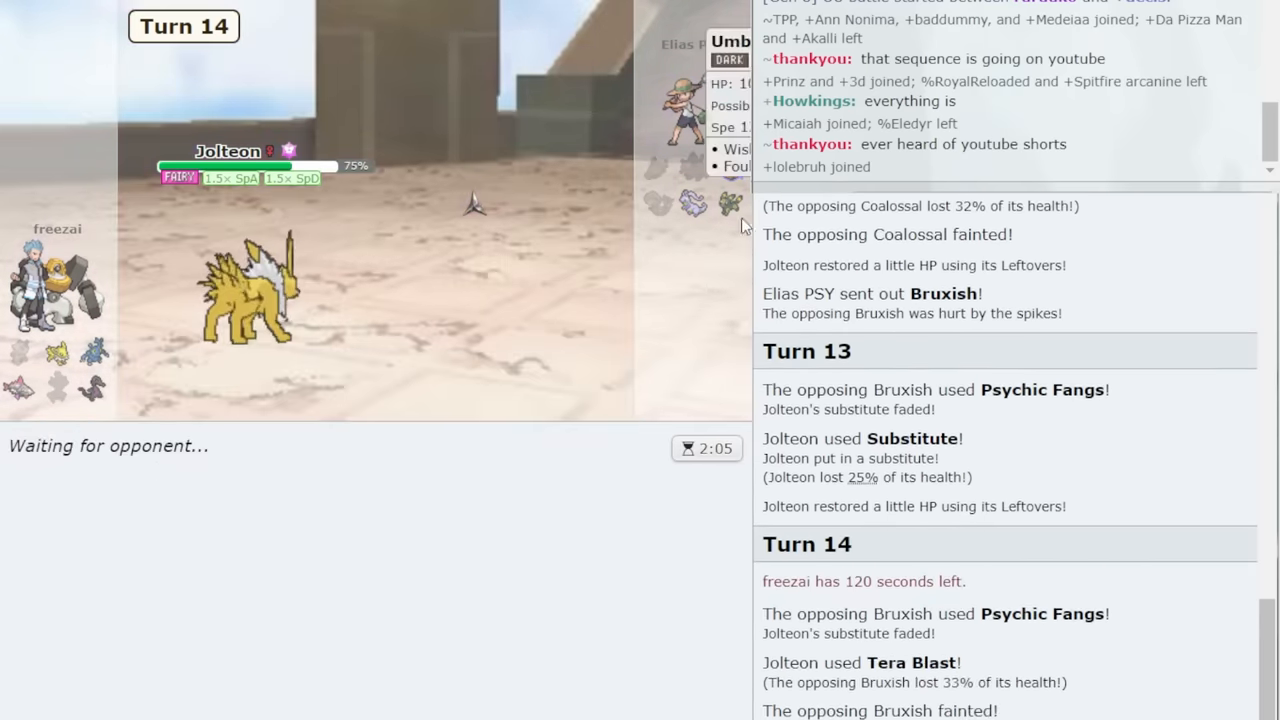
mouse_move(245, 300)
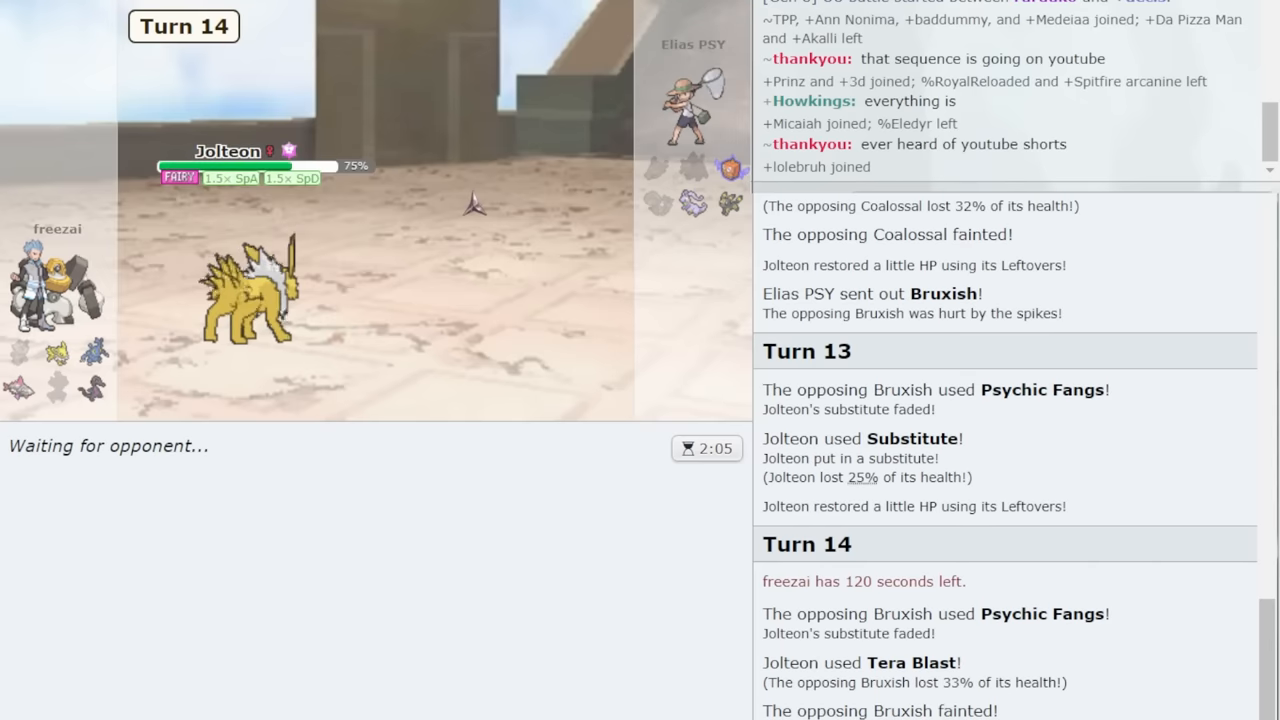
mouse_move(693, 205)
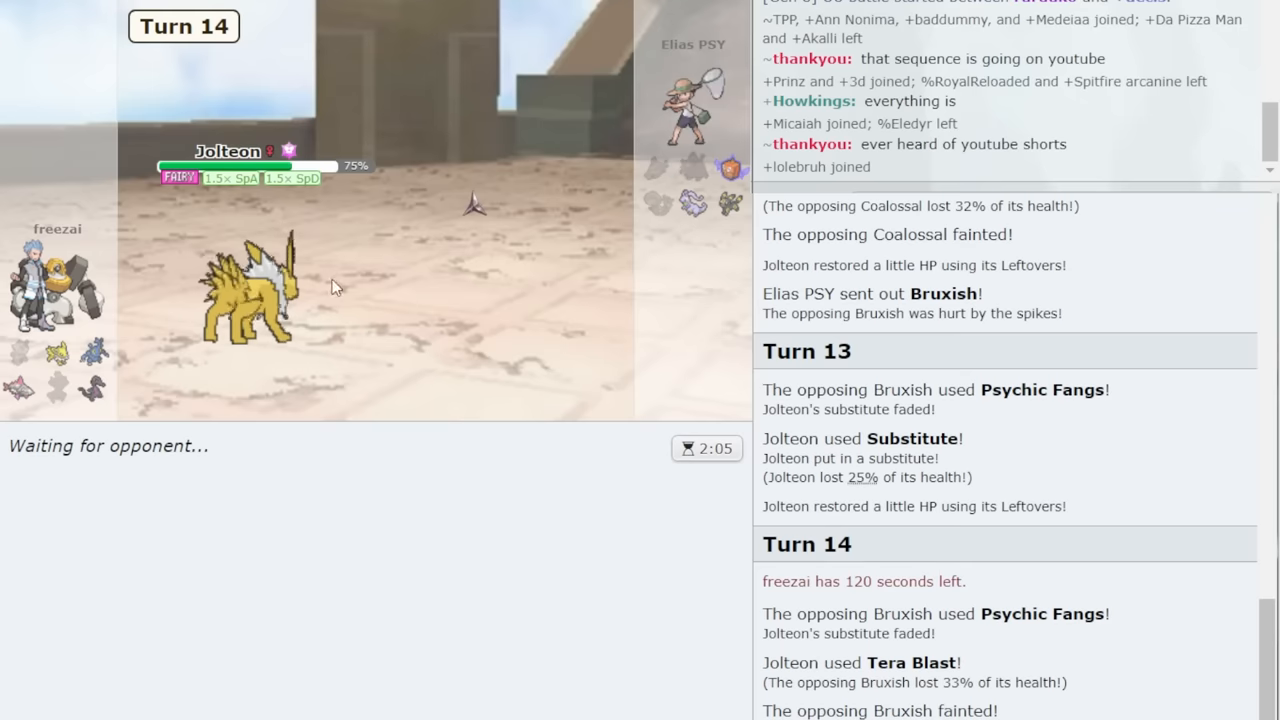
mouse_move(728, 169)
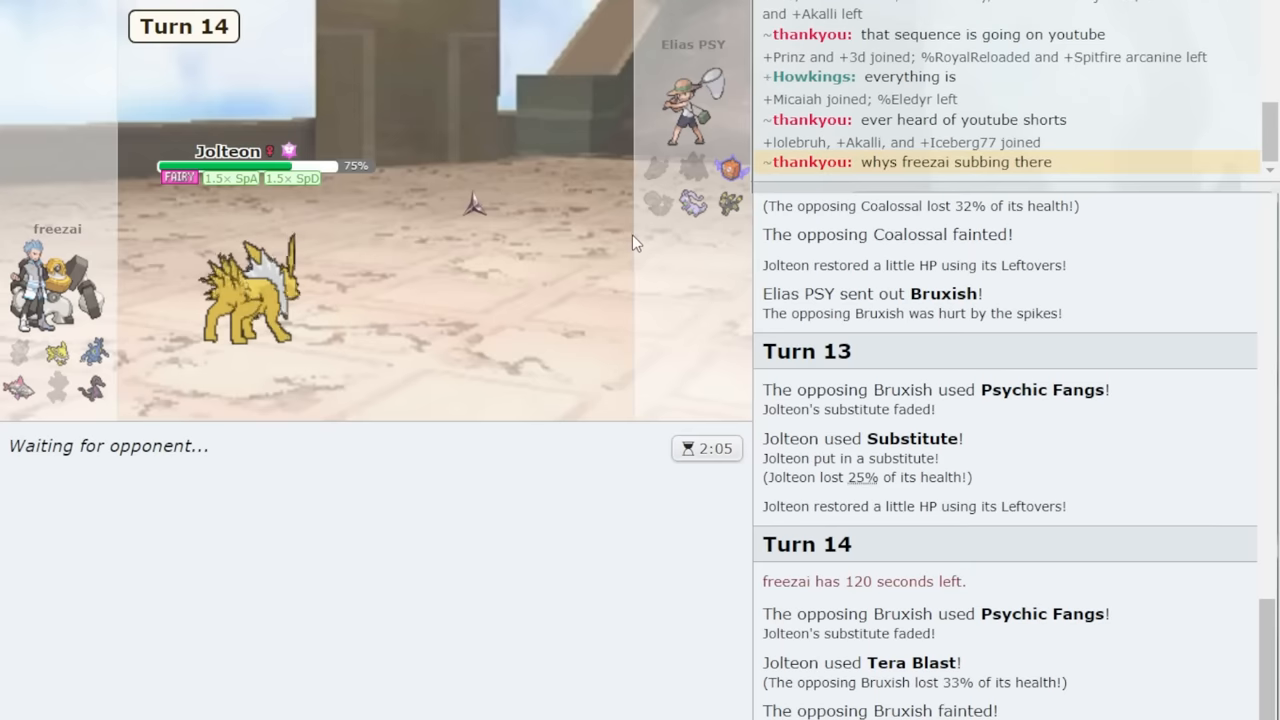
mouse_move(710, 165)
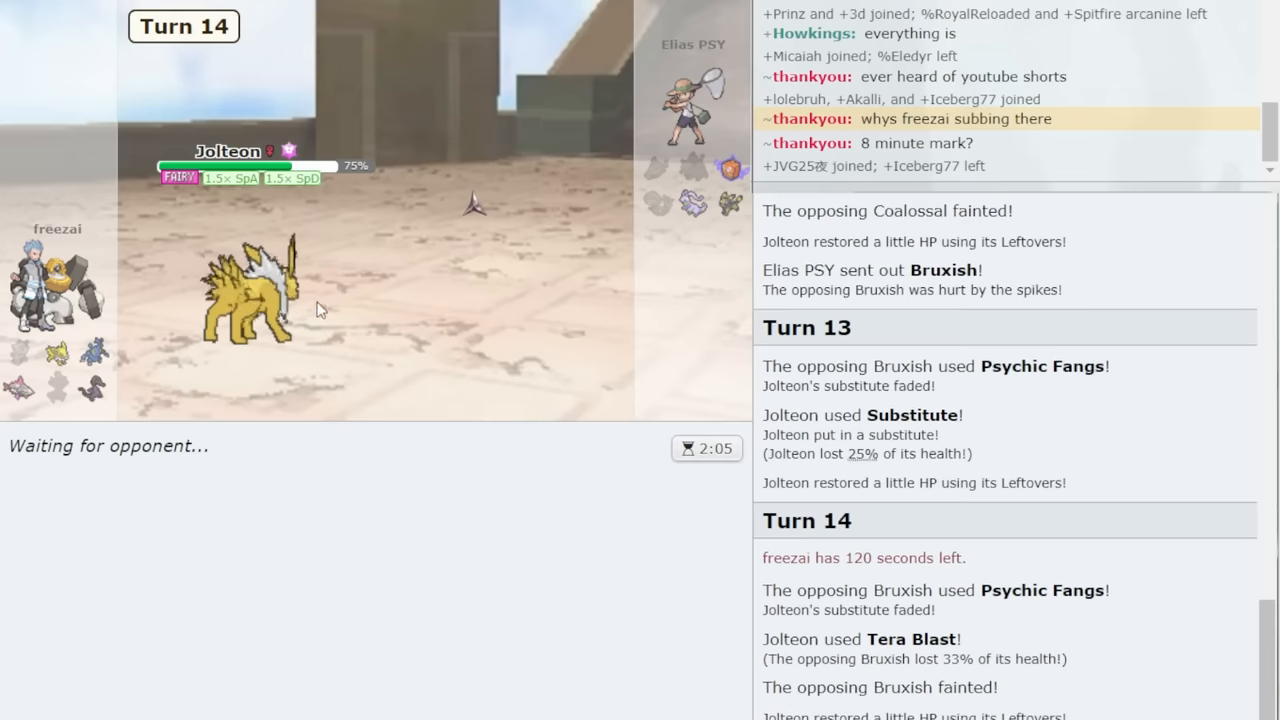
mouse_move(620, 253)
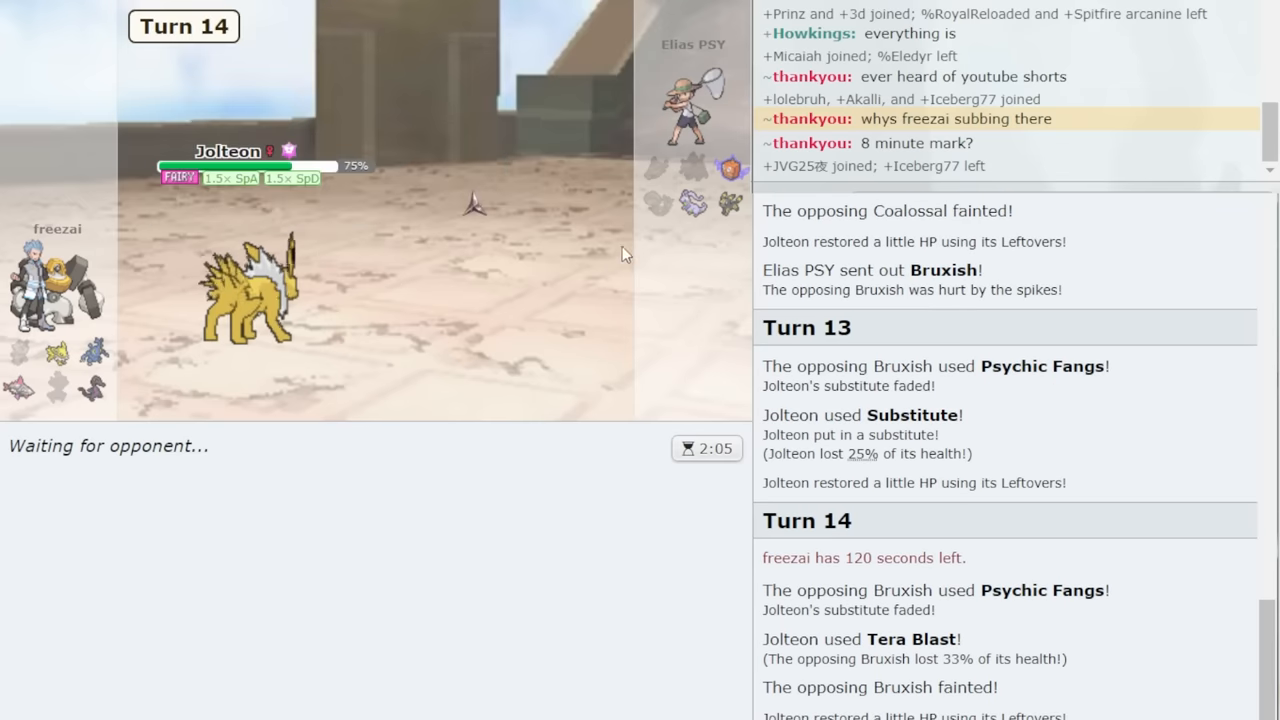
mouse_move(550, 256)
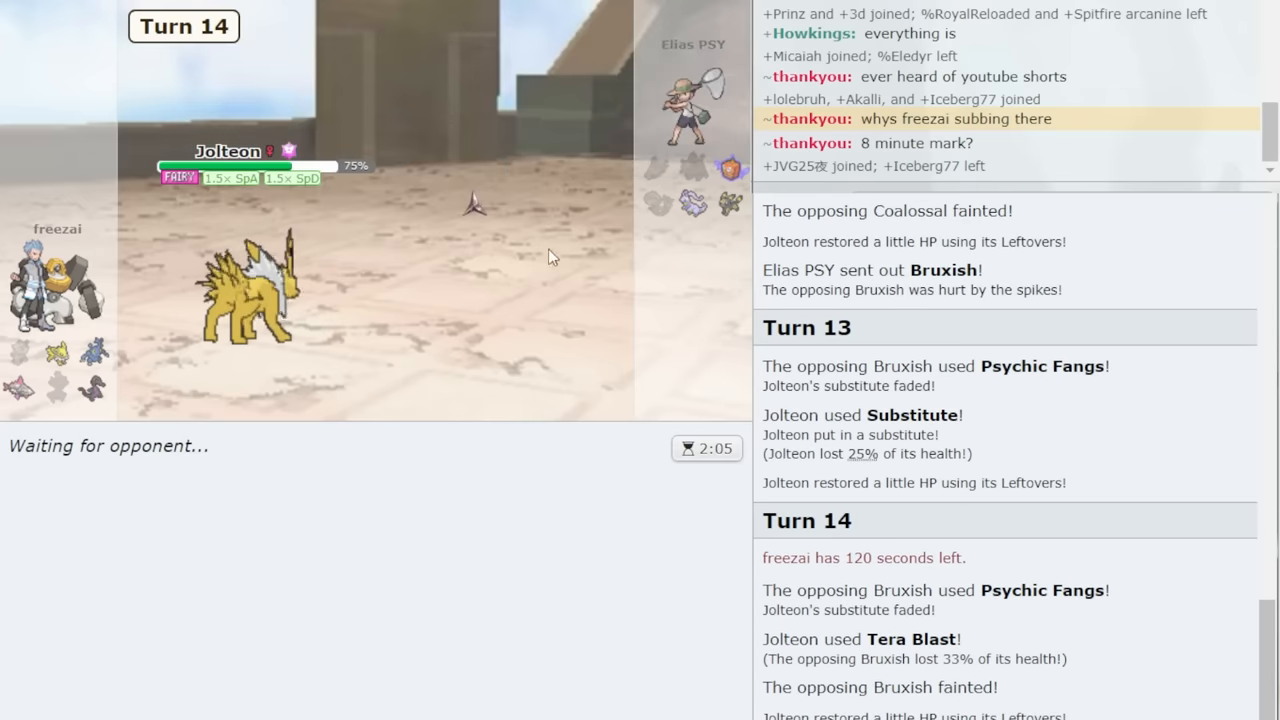
mouse_move(538, 266)
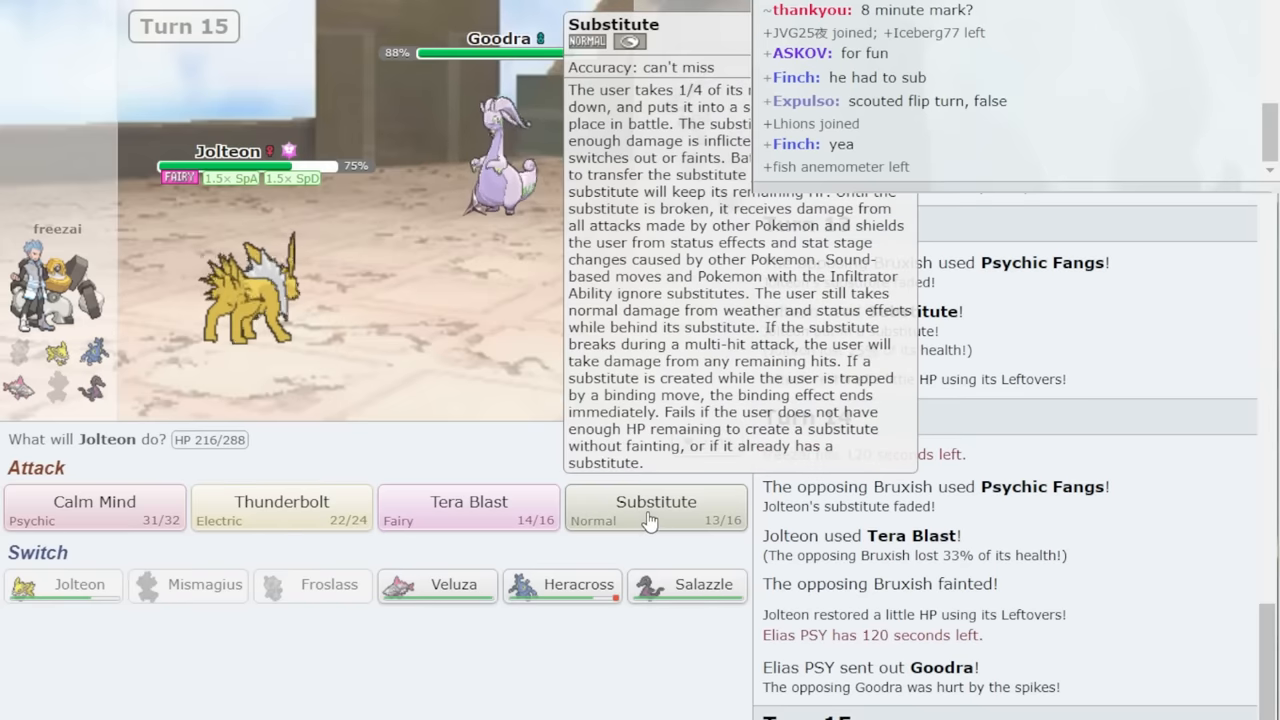
Put up Jolteon's Substitute, then attack Goodra with Tera Blast on turn 16.
click(655, 508)
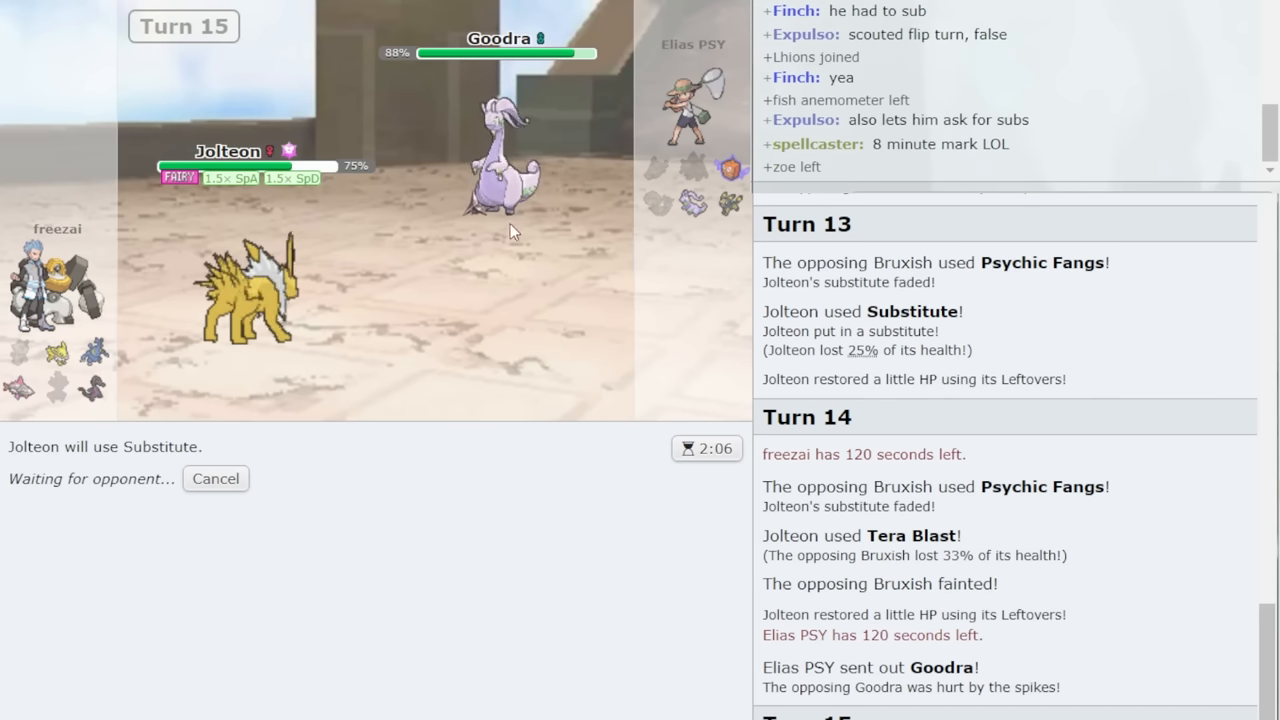
mouse_move(510, 200)
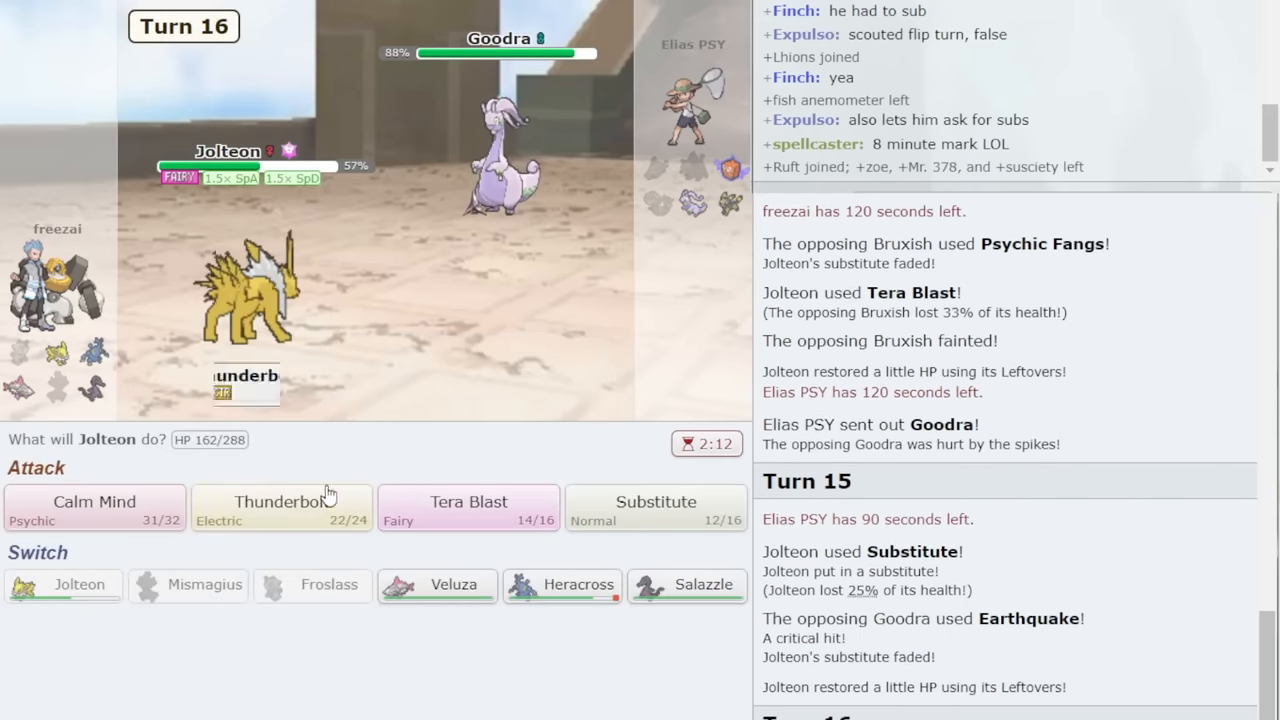
click(468, 505)
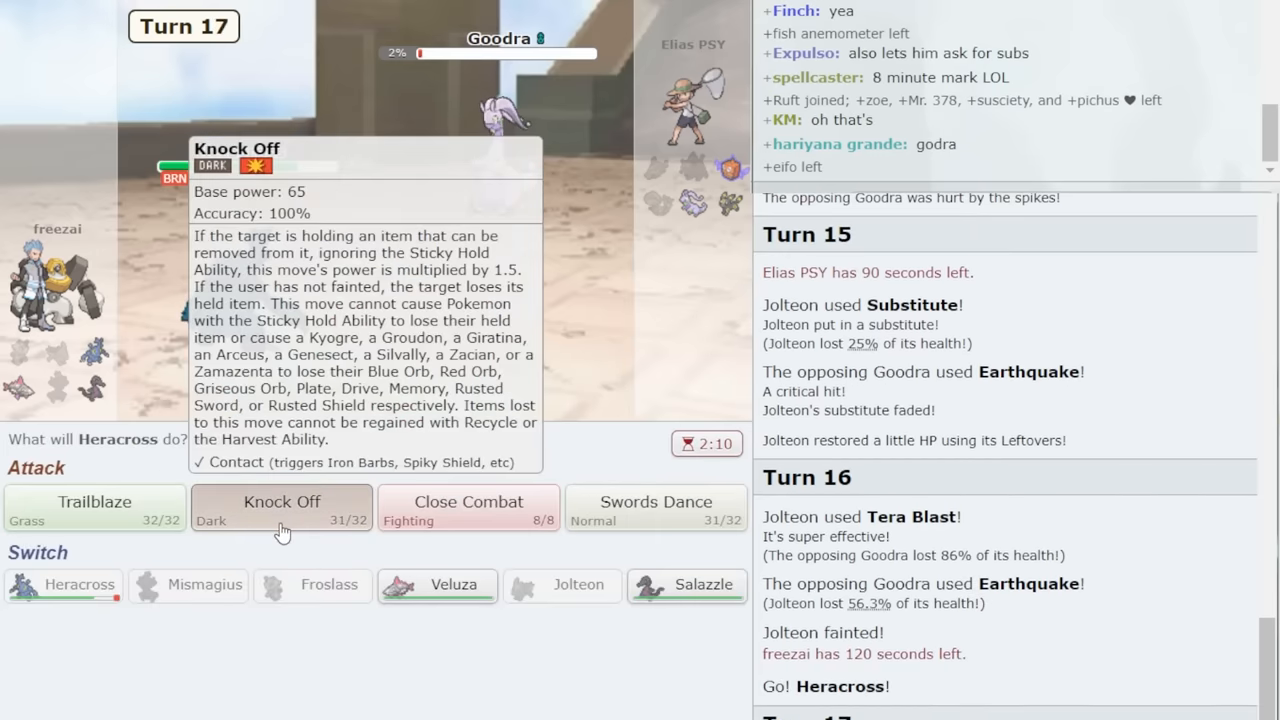
Use Heracross's Knock Off on the 2% Goodra on turn 17.
click(281, 507)
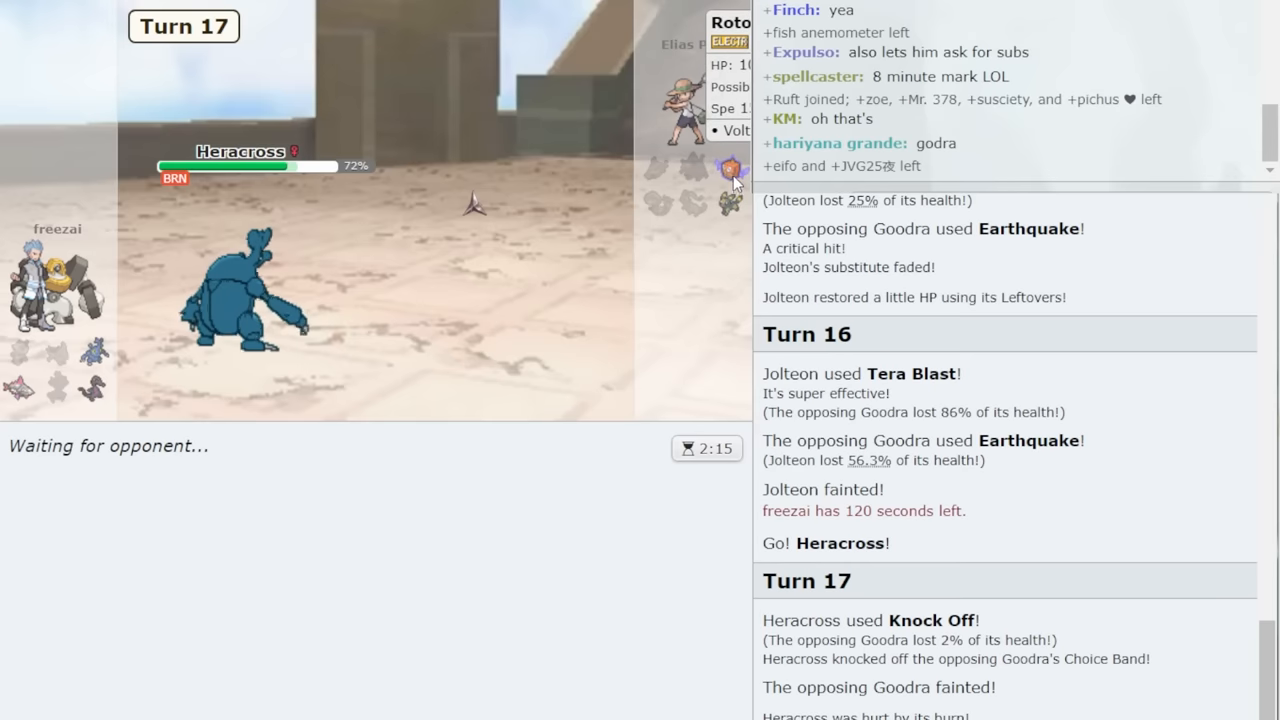
mouse_move(730, 205)
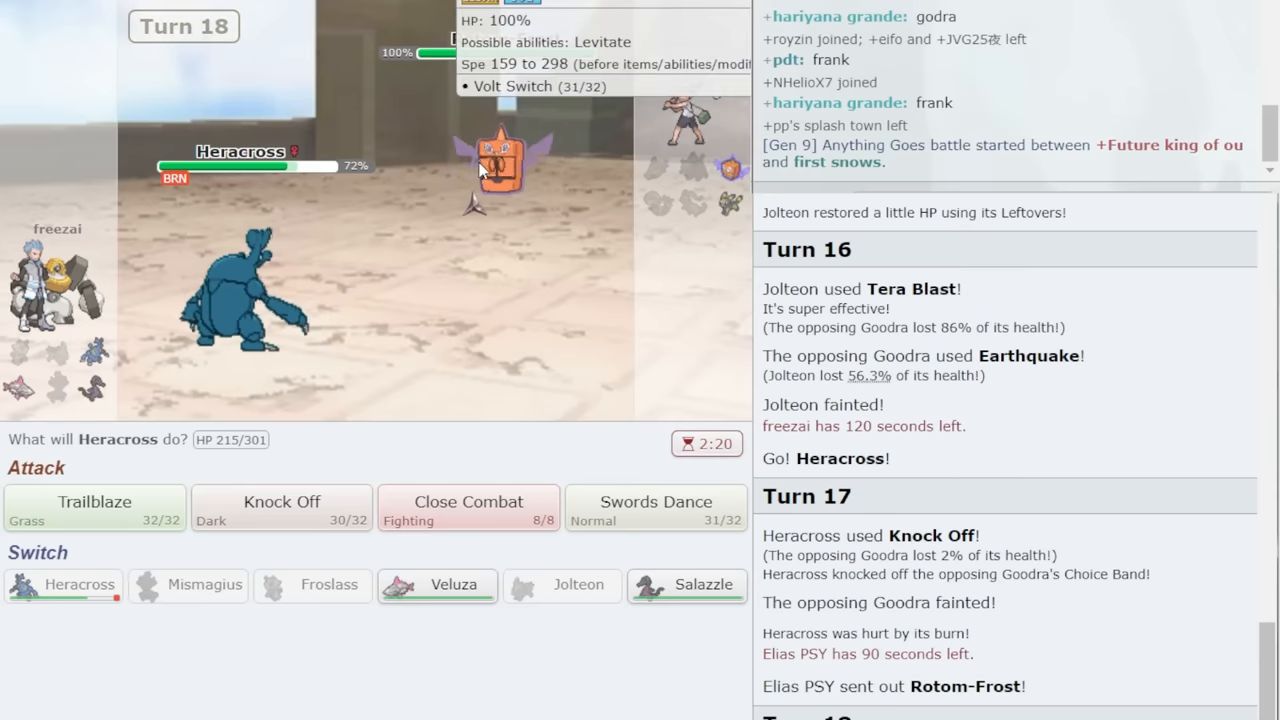
mouse_move(281, 505)
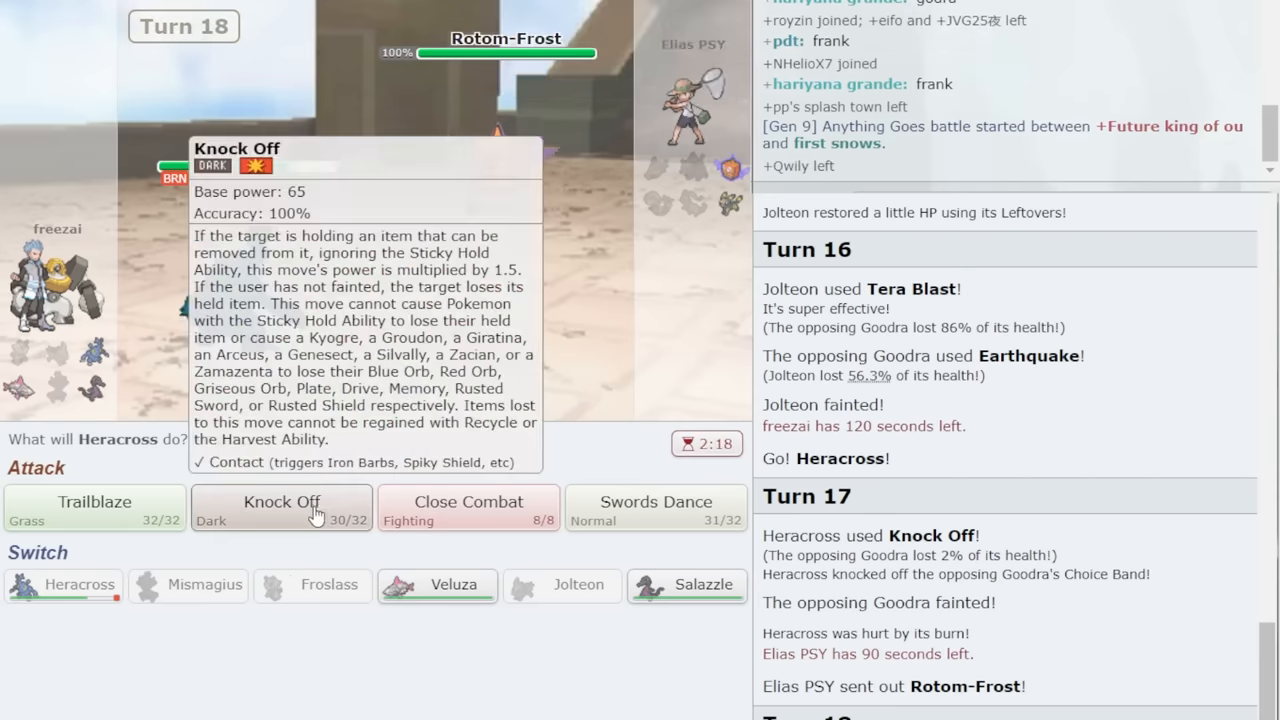
Choose Heracross's Knock Off twice to KO Rotom-Frost, then skip to the turn's end.
click(281, 508)
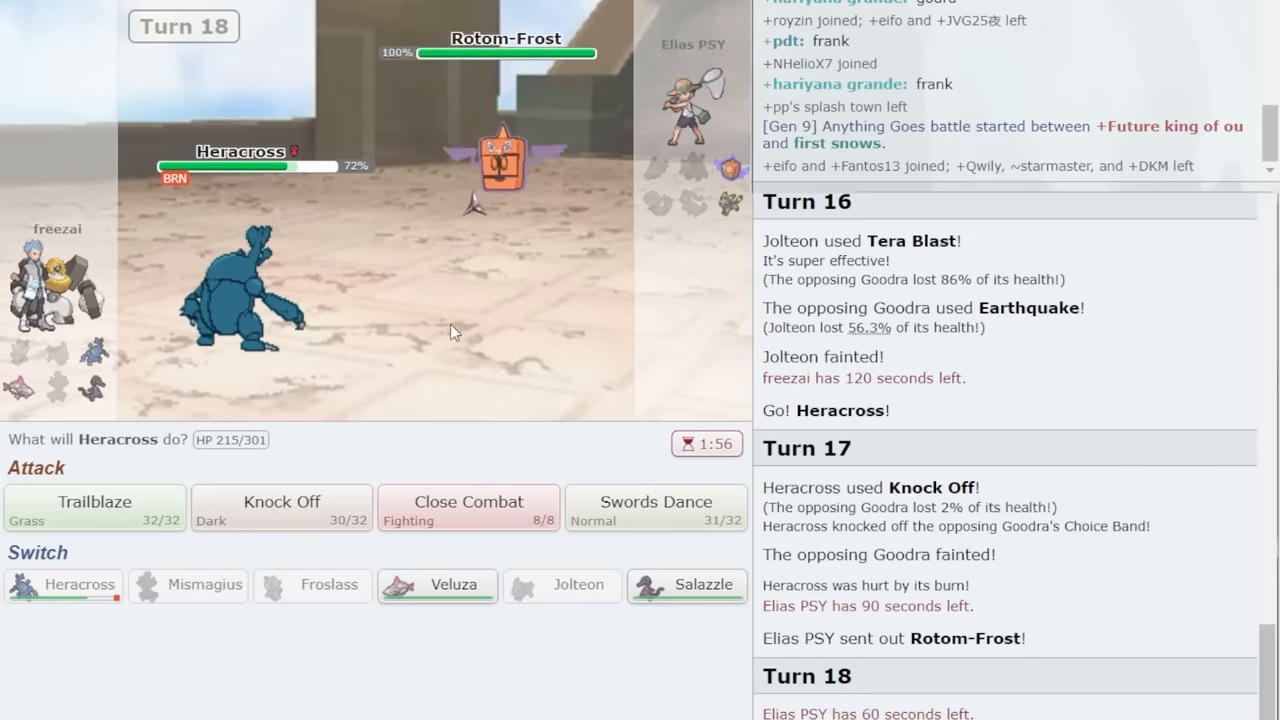
mouse_move(281, 507)
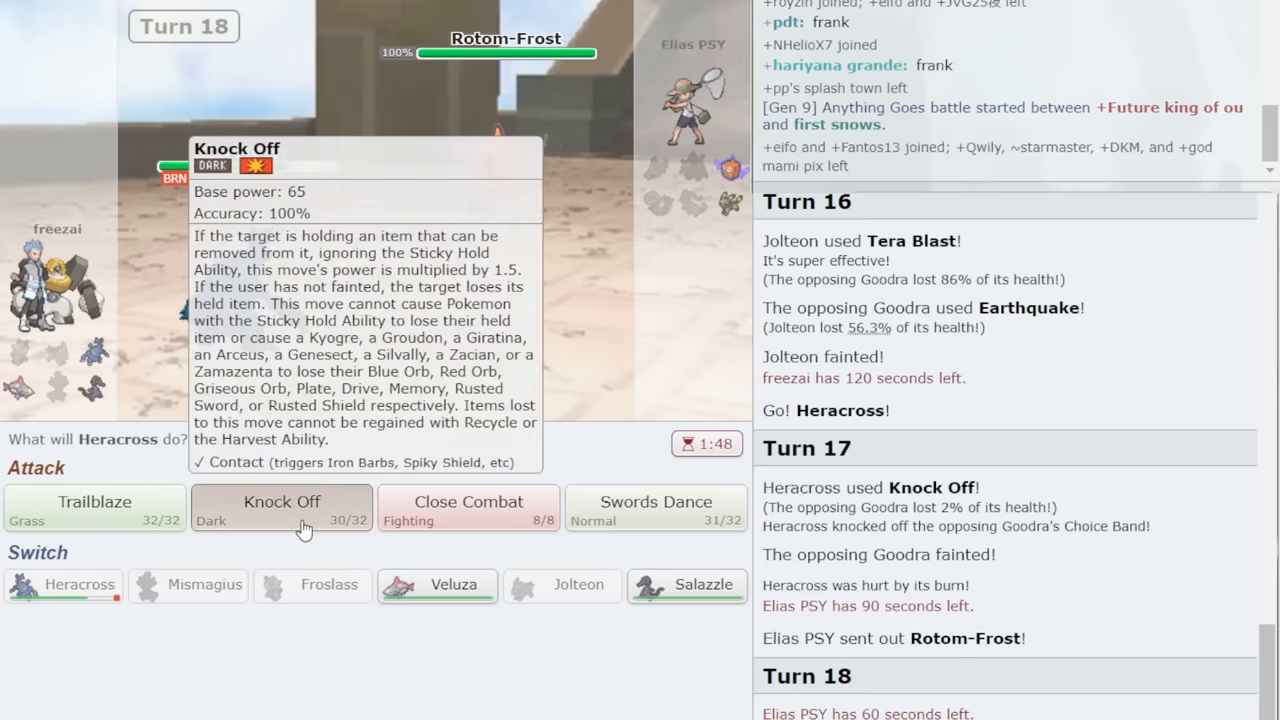
click(281, 507)
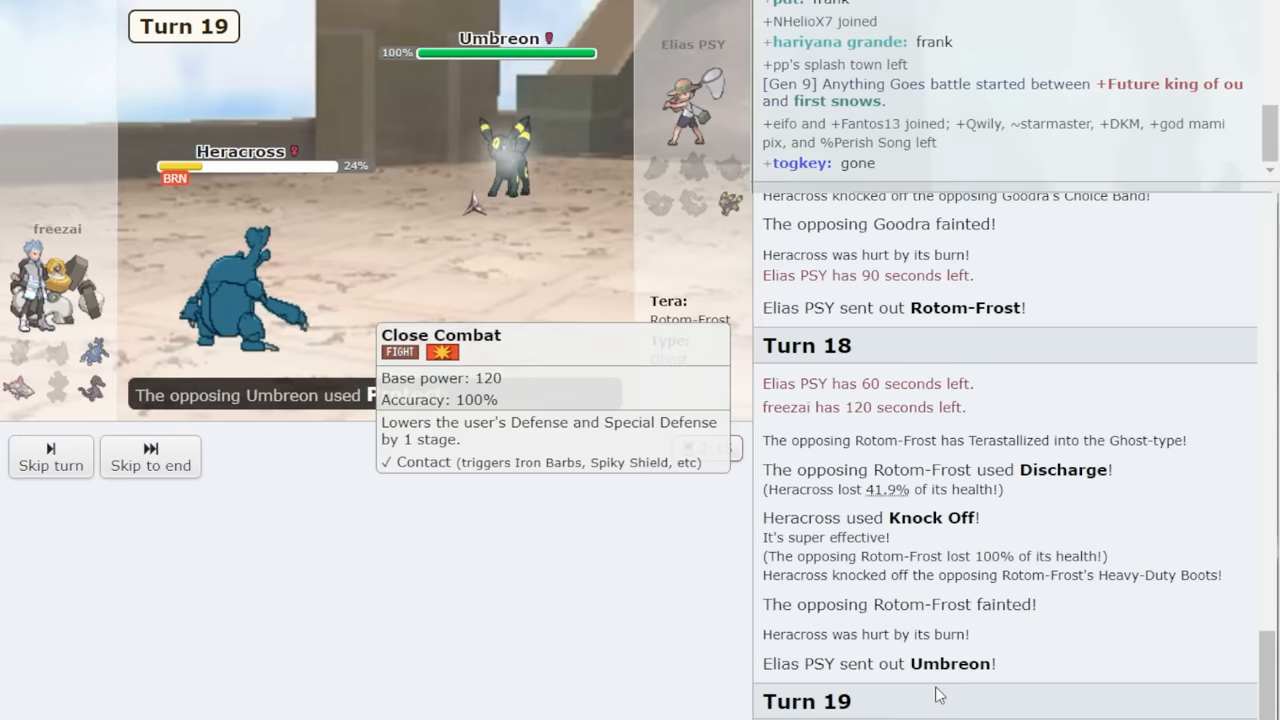
click(150, 457)
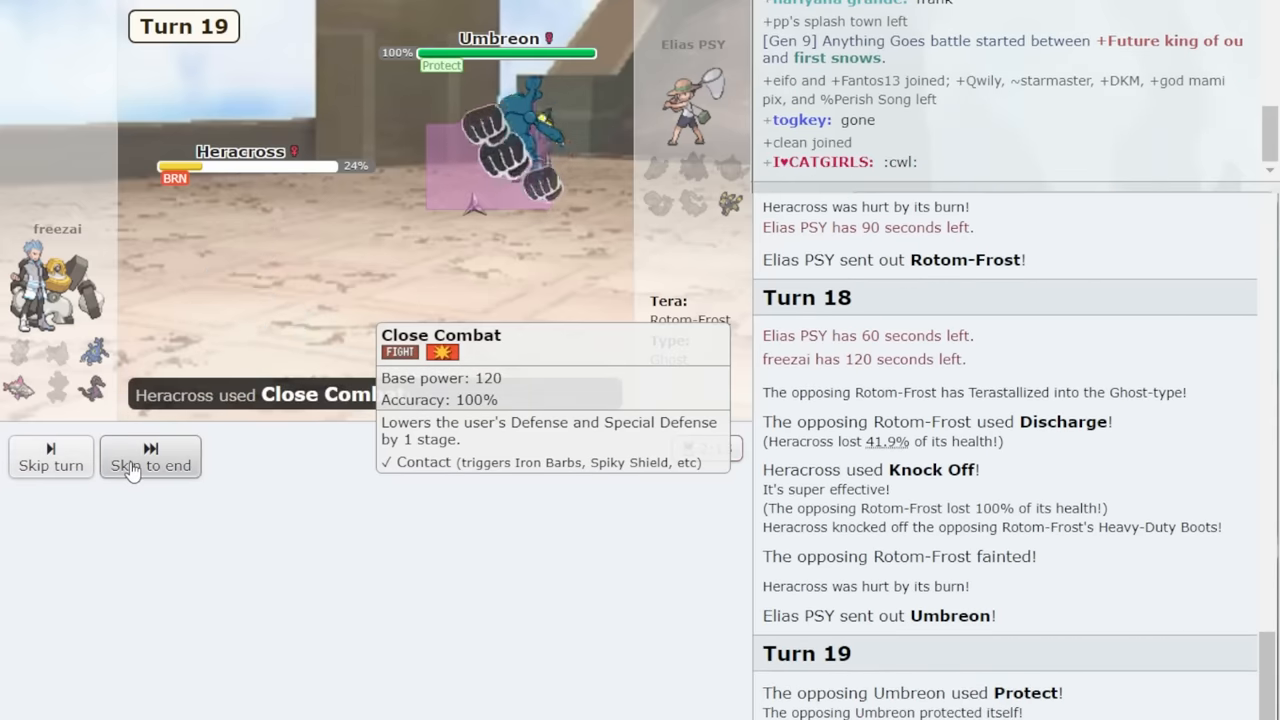
click(150, 457)
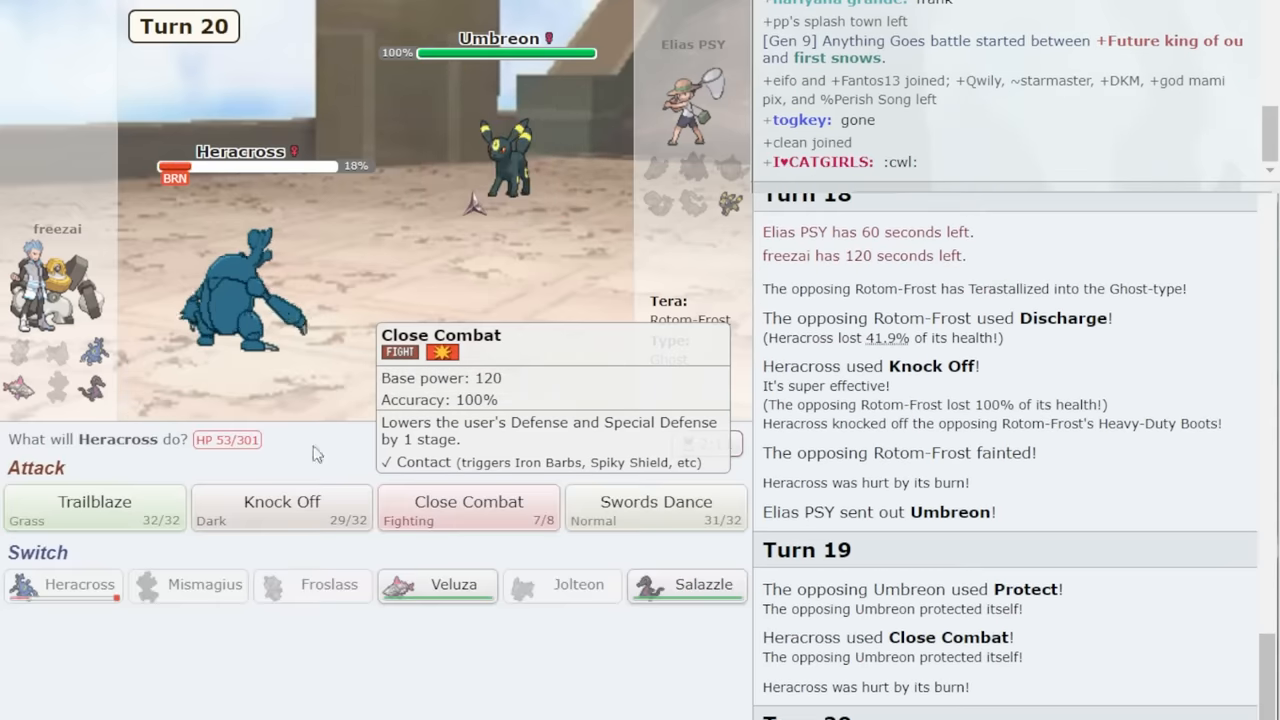